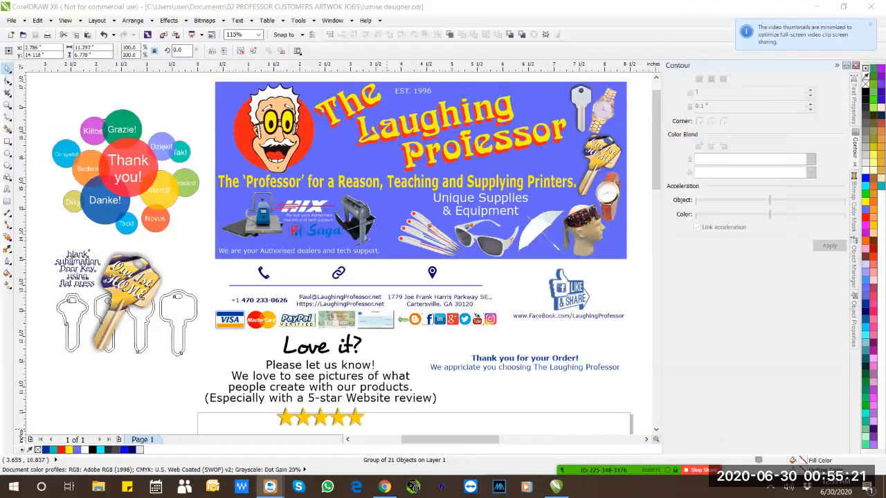
Preview red, olive and another background colour swatch on the air freshener
left_click(422, 169)
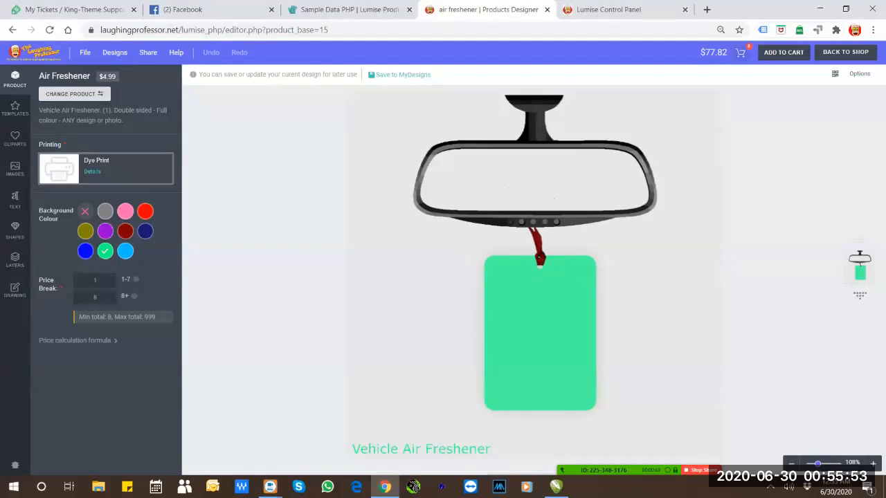
left_click(125, 210)
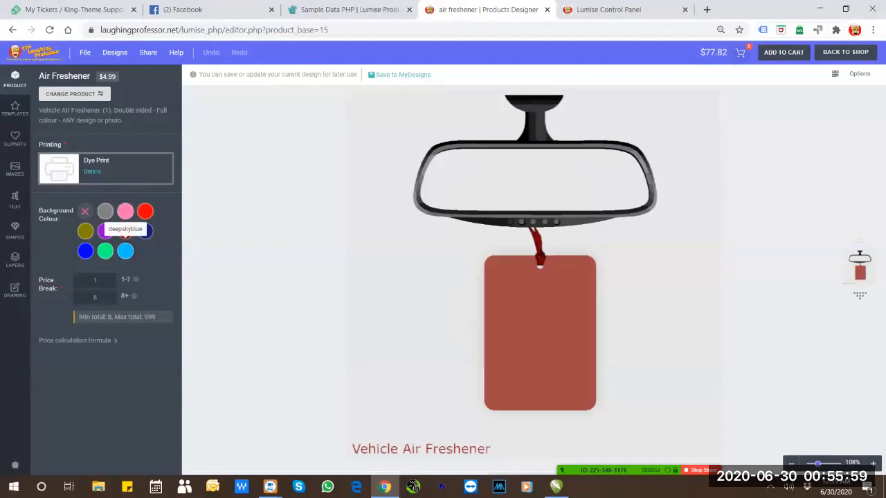
left_click(86, 231)
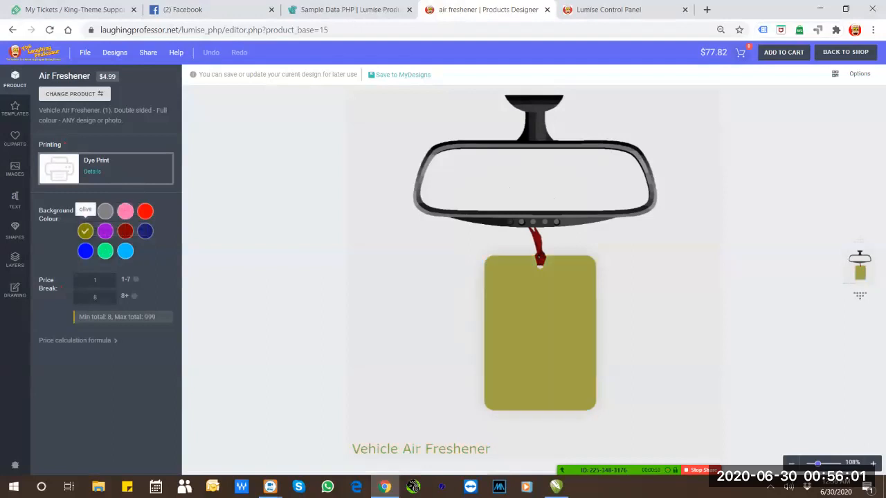
left_click(86, 211)
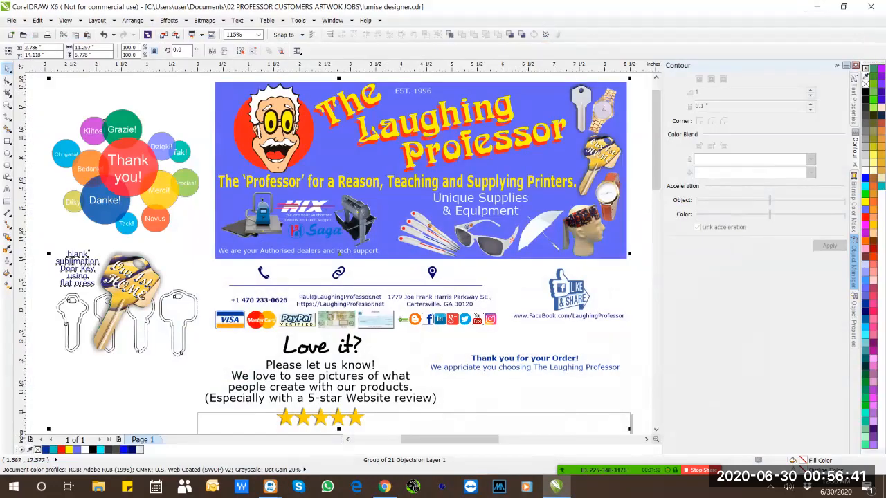
Set the zoom level to 100% to view the grey template square at actual size
left_click(258, 35)
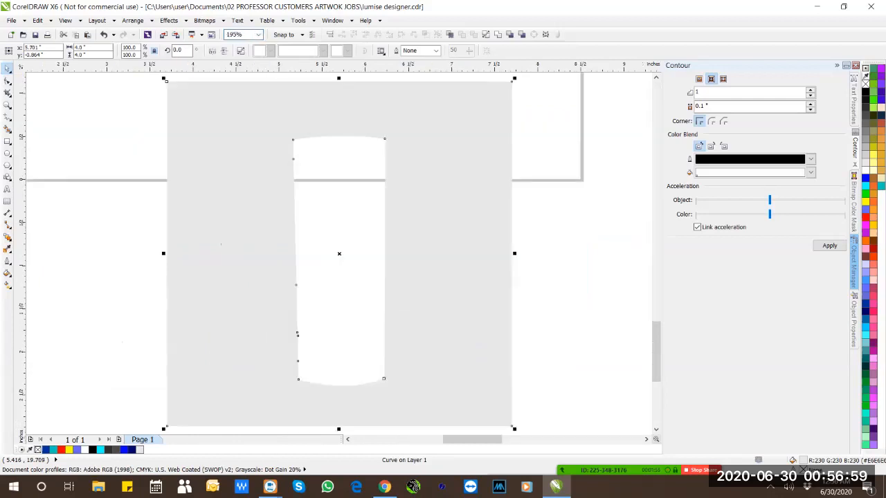
left_click(257, 35)
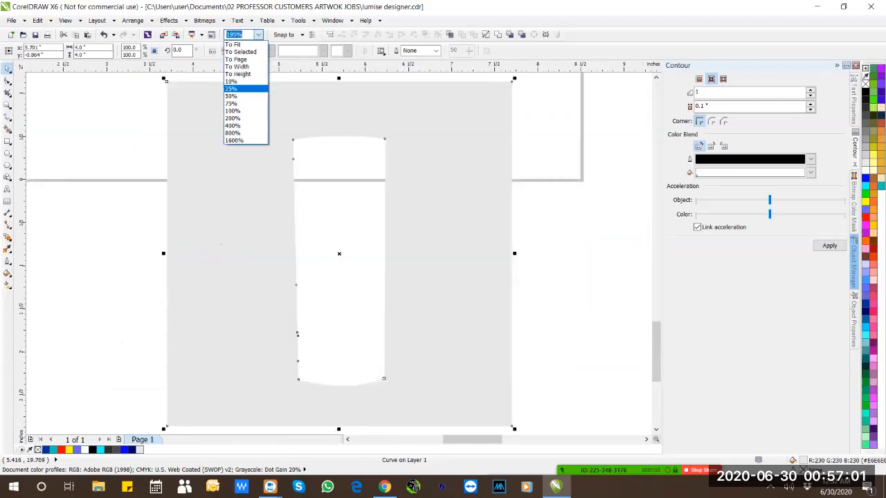
left_click(232, 111)
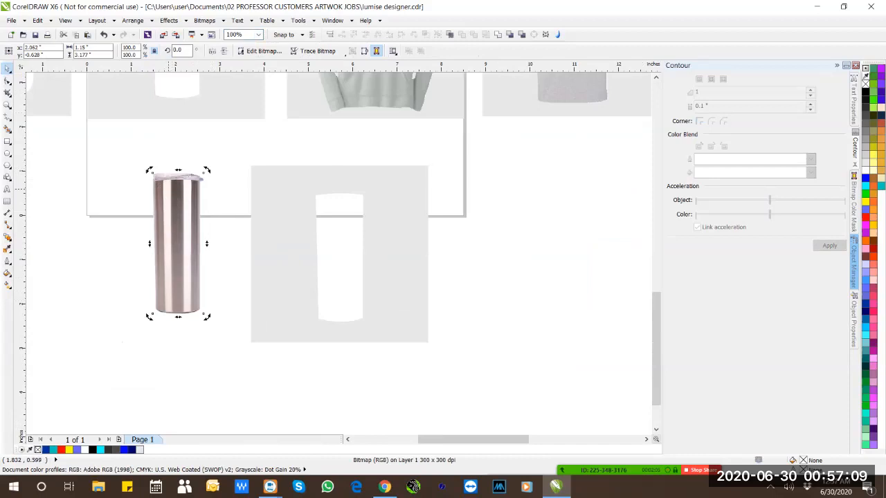
mouse_move(172, 257)
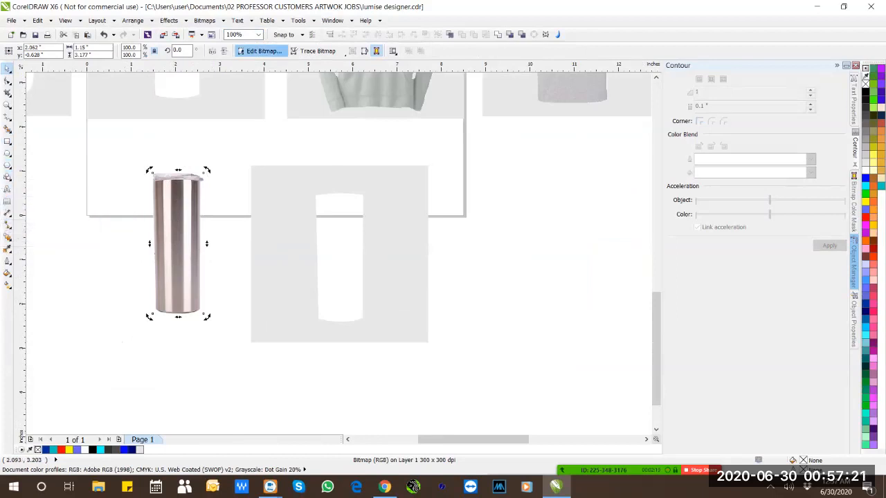
left_click(319, 50)
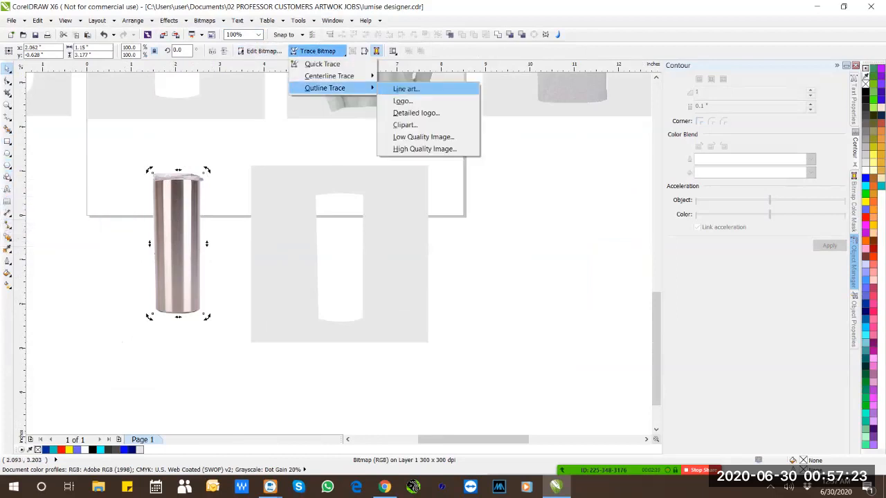
left_click(415, 113)
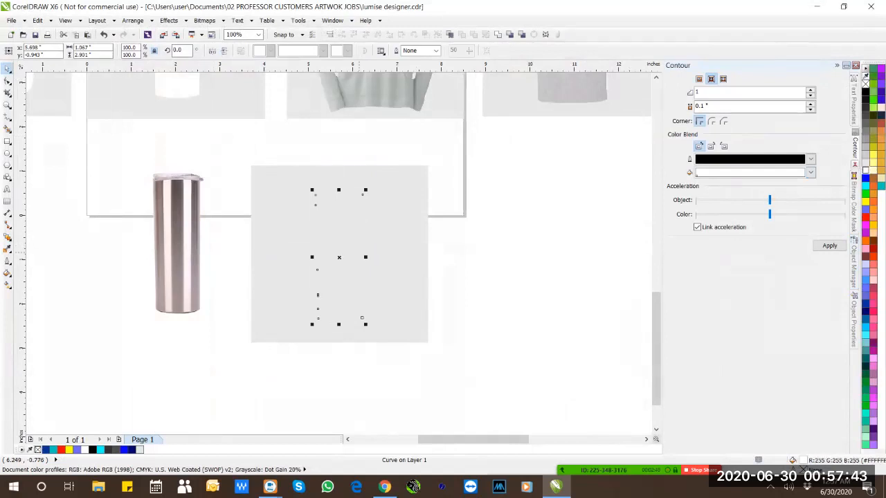
left_click(133, 20)
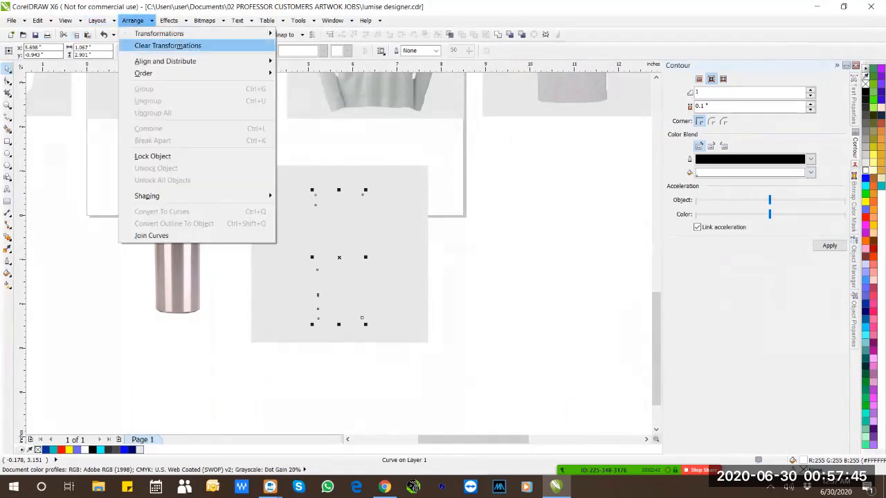
left_click(168, 45)
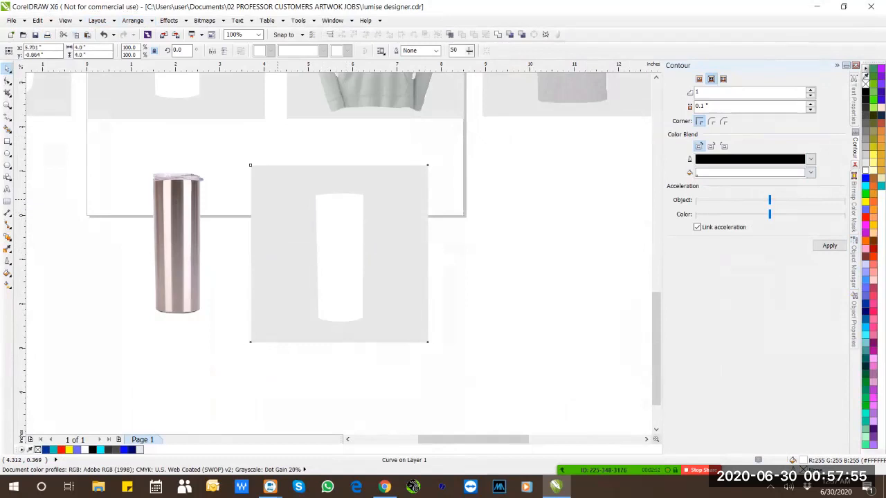
Give the inner cutout curve a hairline outline and shift it left inside the grey square
left_click(338, 255)
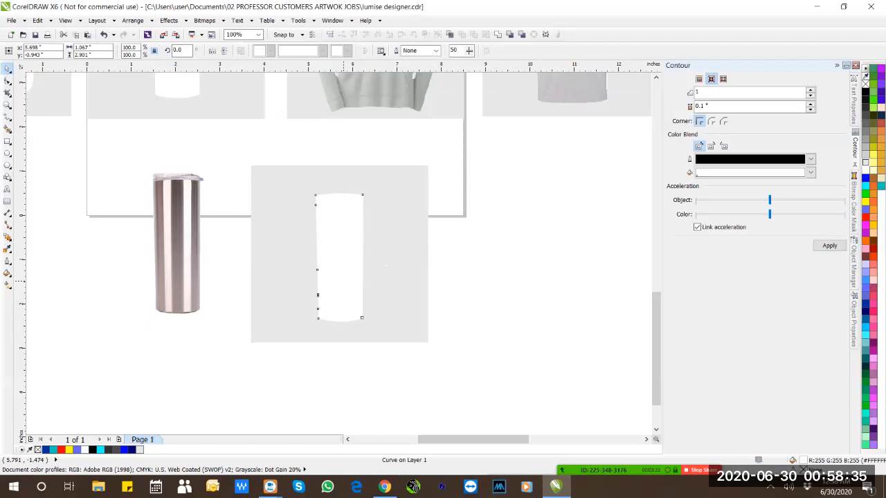
left_click(177, 243)
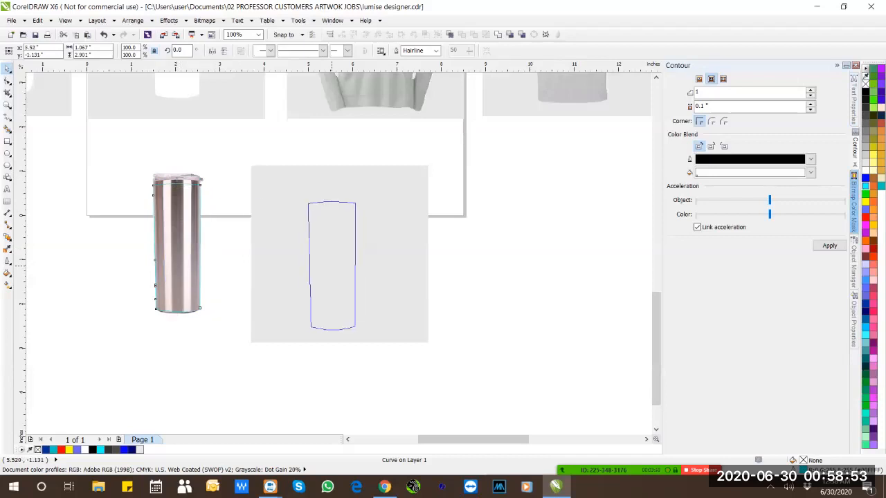
left_click_drag(332, 263, 302, 263)
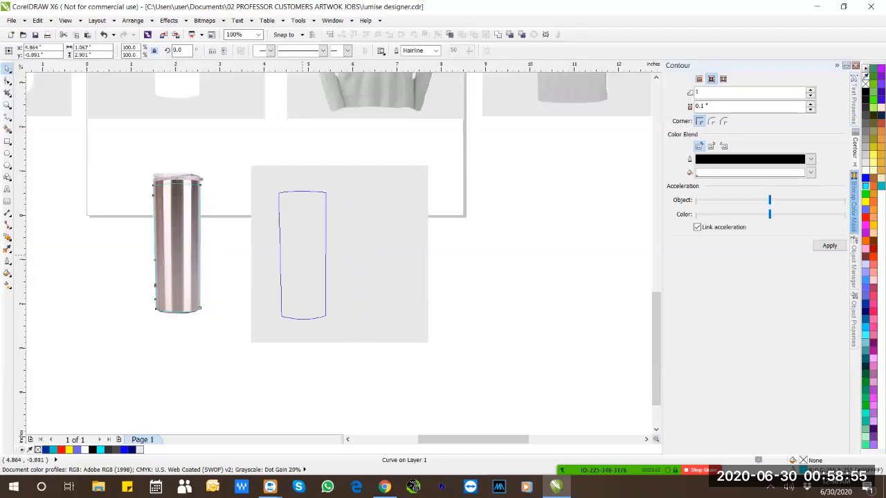
left_click(302, 255)
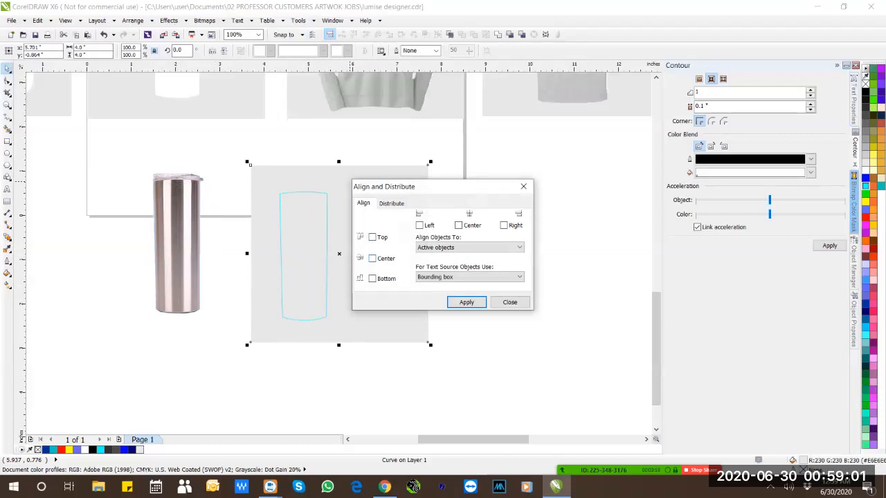
left_click(373, 258)
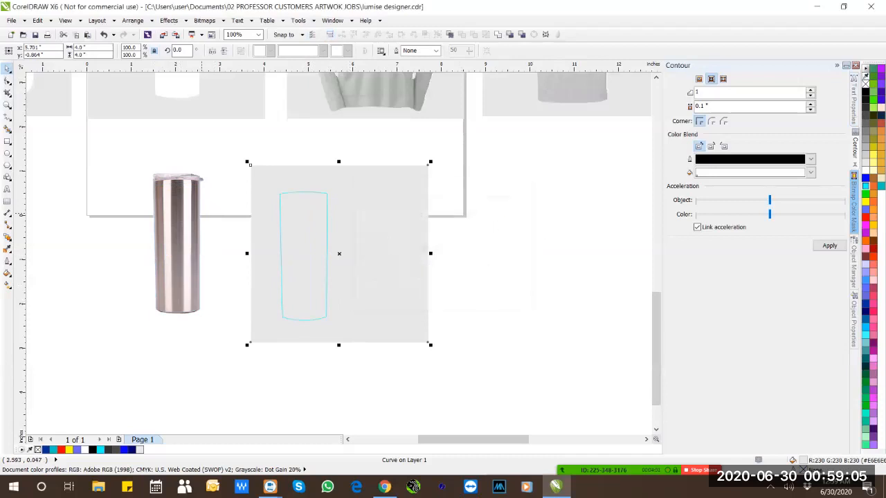
left_click(9, 141)
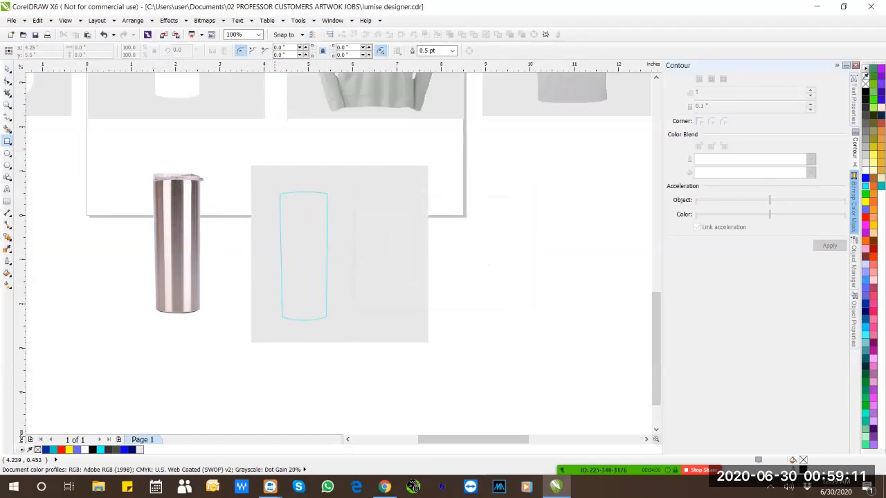
left_click_drag(274, 196, 377, 270)
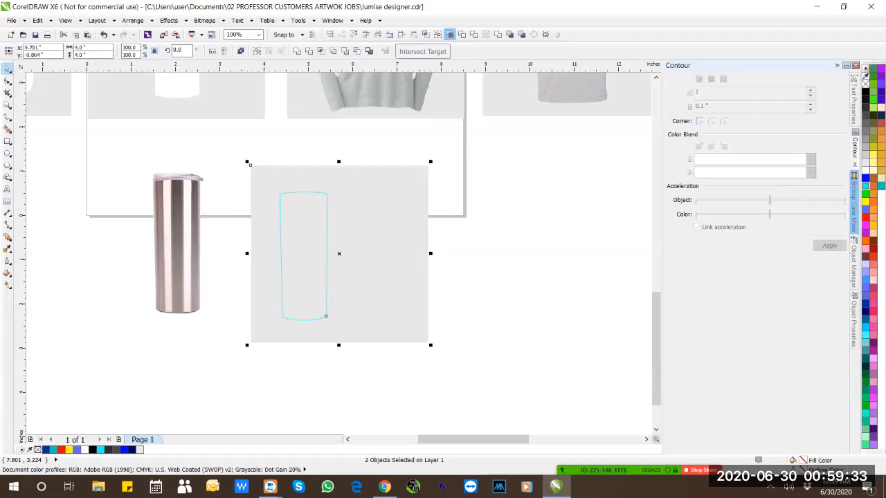
mouse_move(241, 49)
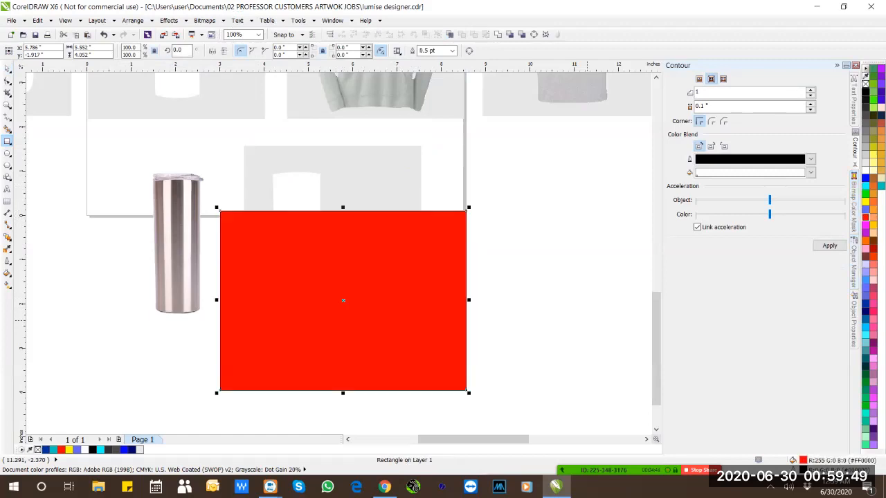
Position the grey template square over the red rectangle so red fills the cutout
right_click(343, 299)
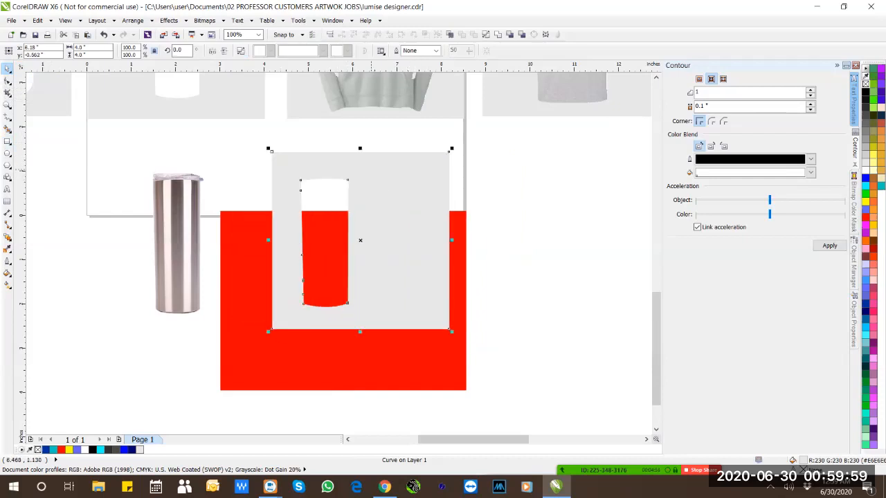
left_click_drag(360, 241, 330, 238)
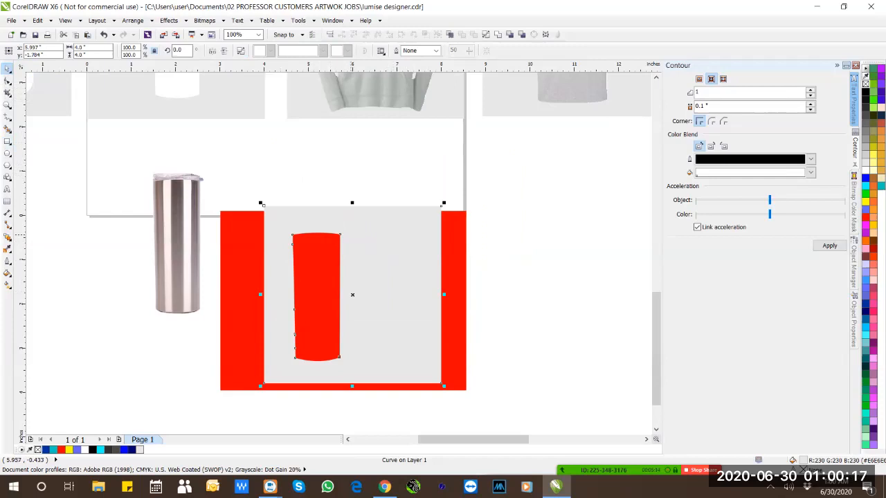
left_click_drag(352, 295, 357, 242)
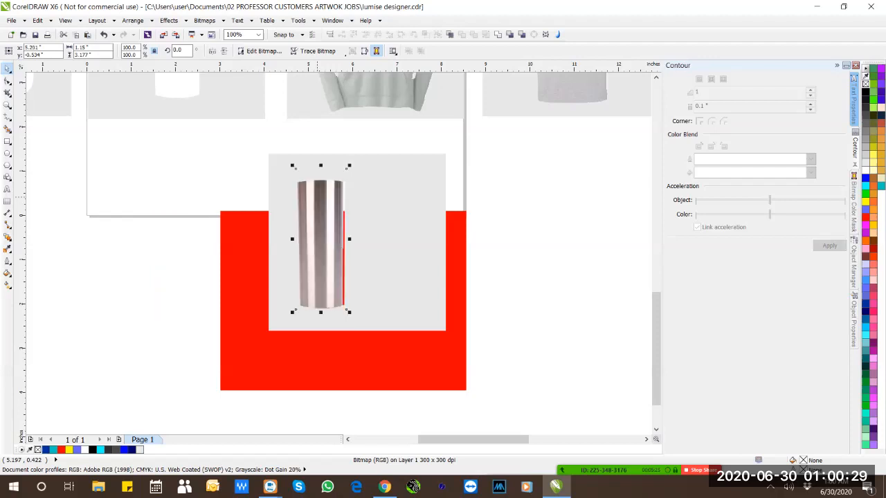
Convert the tumbler photo to a bitmap using the Convert to Bitmap settings
right_click(320, 239)
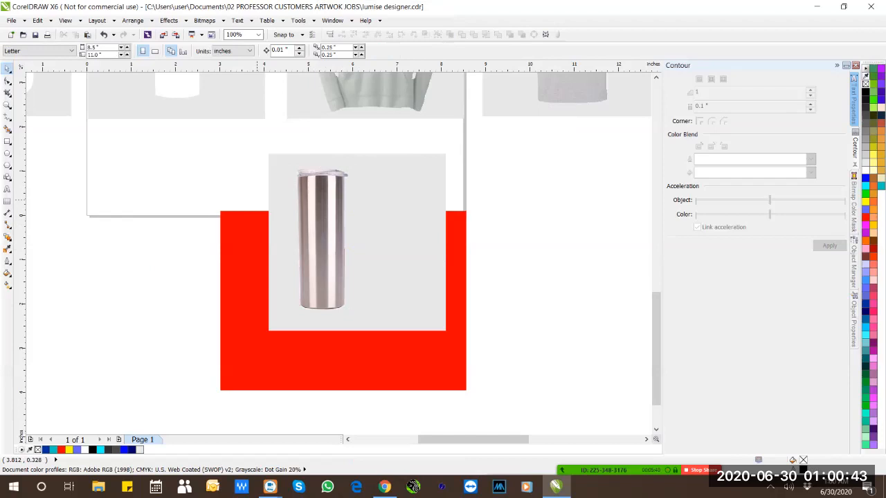
left_click(321, 238)
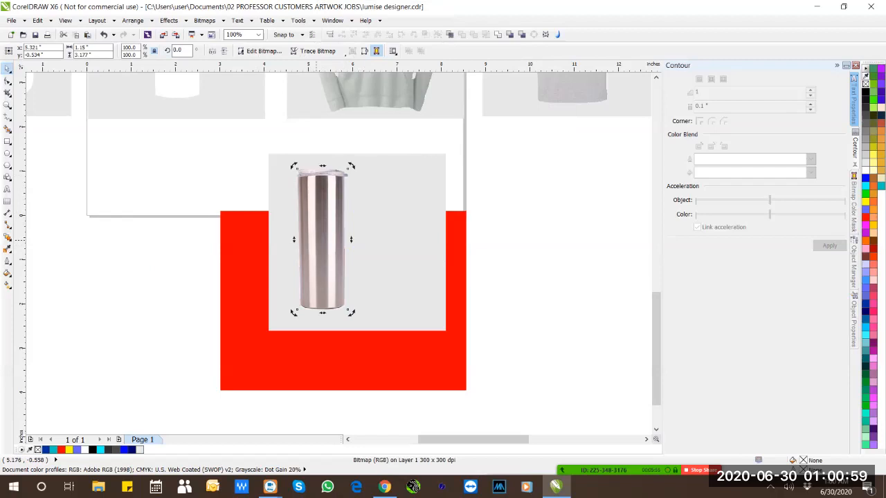
left_click(204, 20)
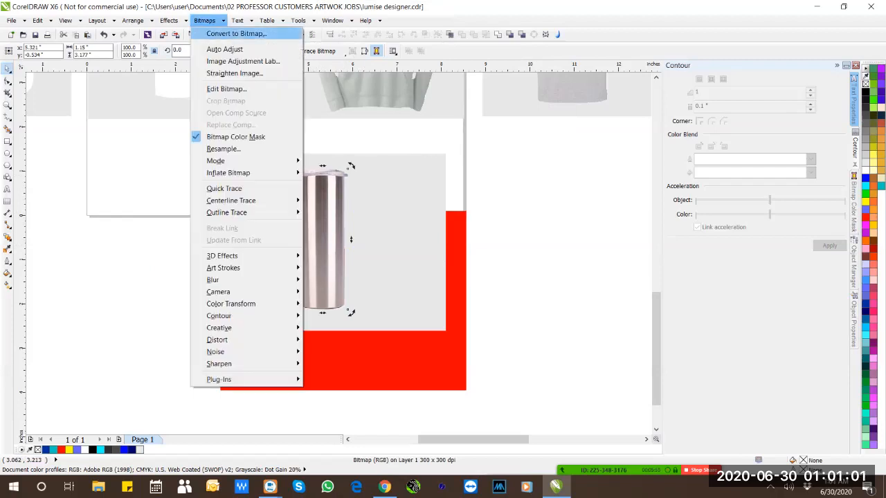
left_click(236, 33)
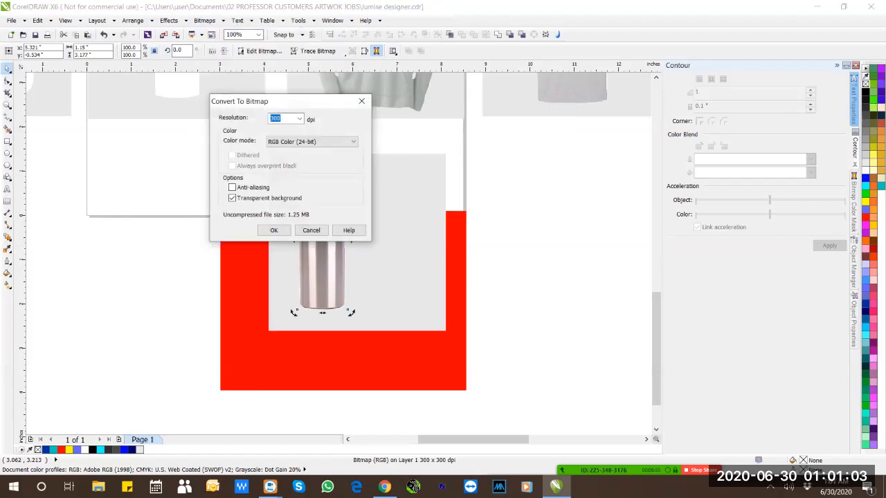
left_click(274, 229)
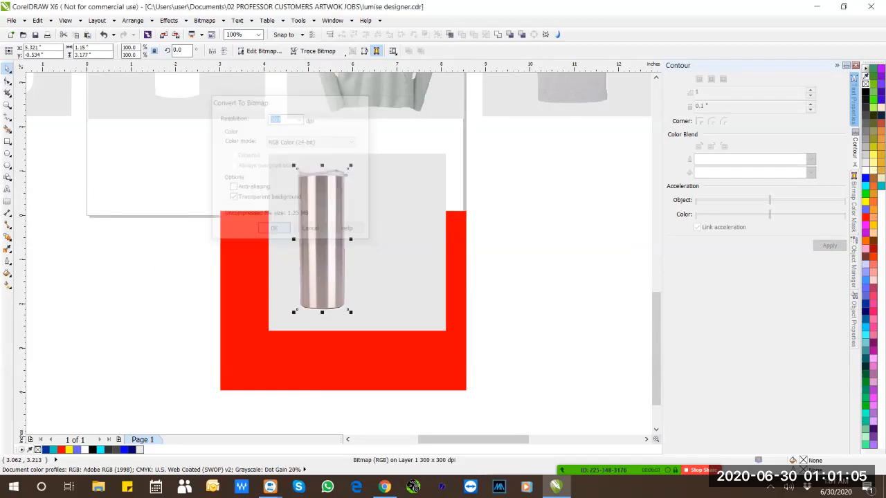
Apply Uniform transparency to the tumbler image so the red backdrop tints it
left_click(275, 227)
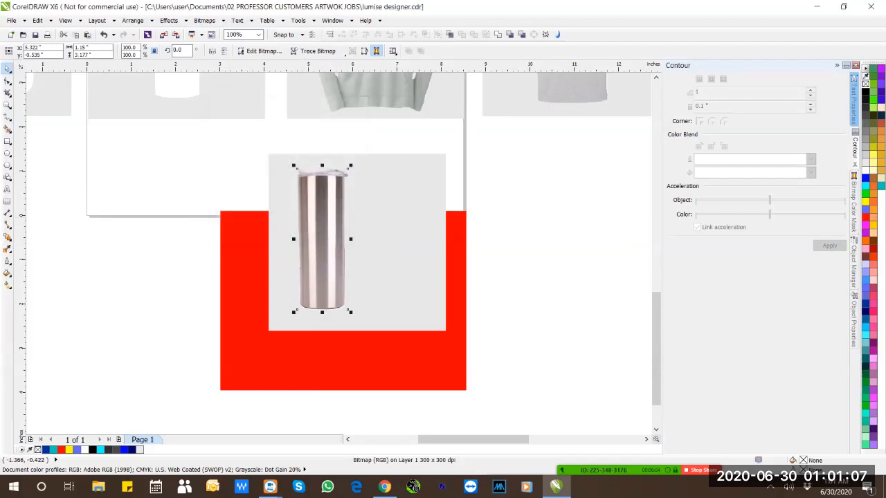
left_click(9, 238)
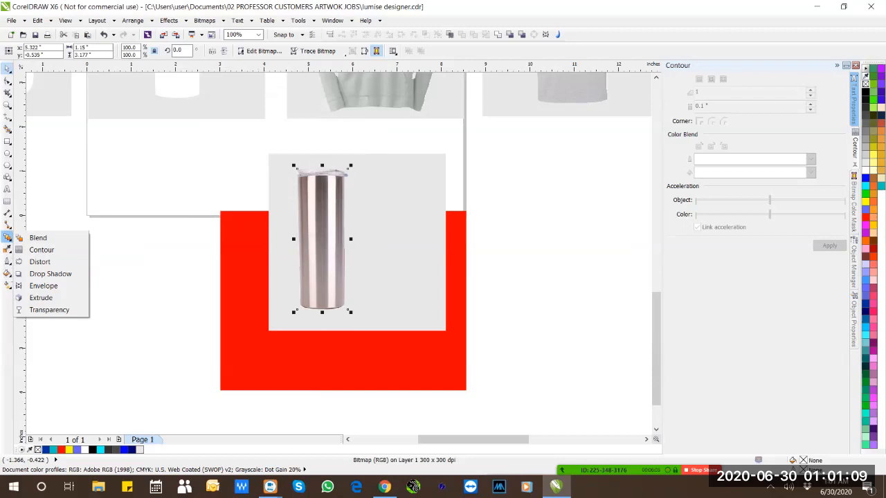
mouse_move(41, 297)
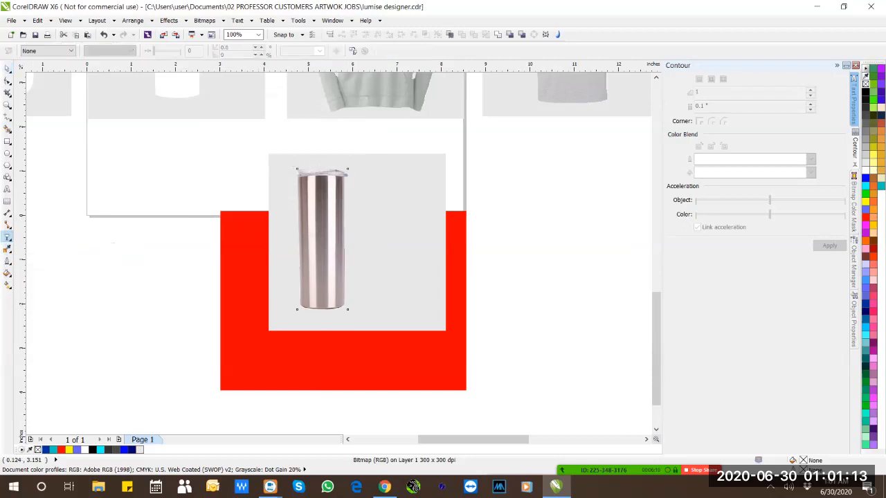
left_click(69, 50)
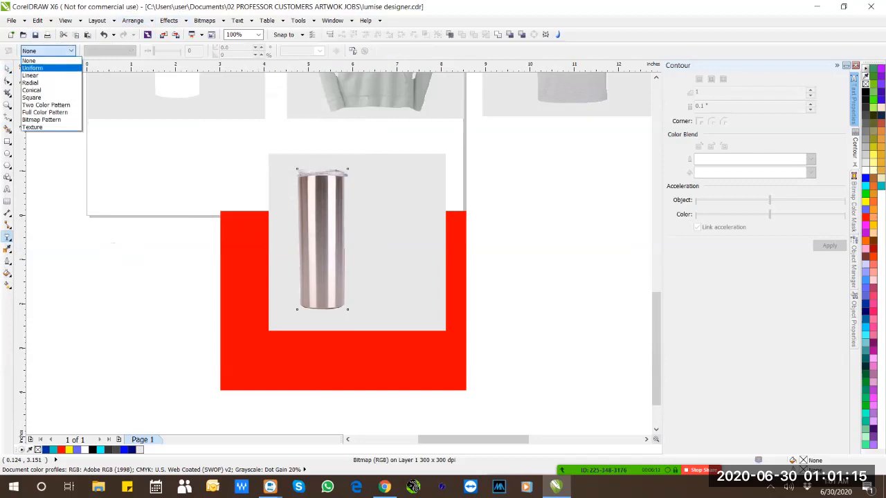
left_click(33, 67)
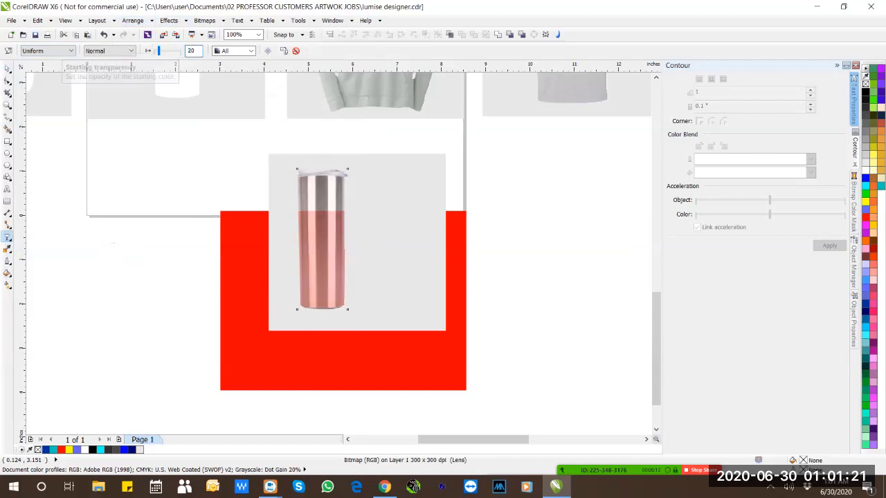
left_click(322, 238)
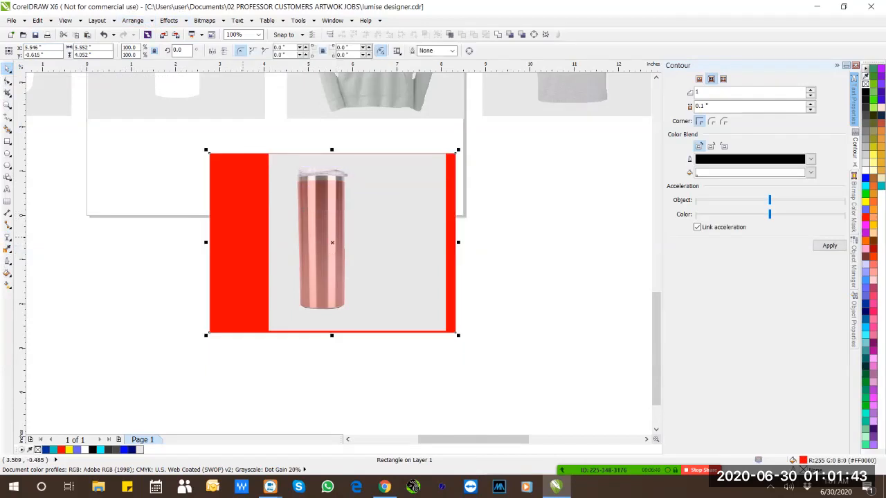
left_click(321, 238)
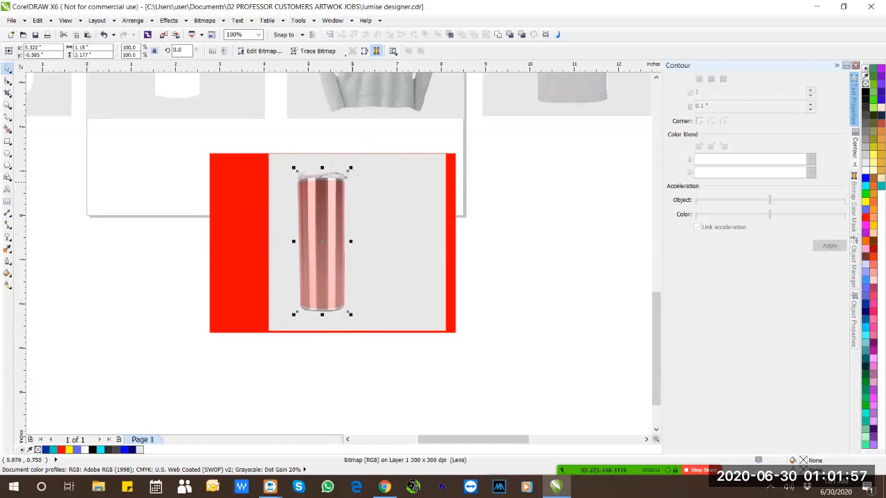
mouse_move(349, 181)
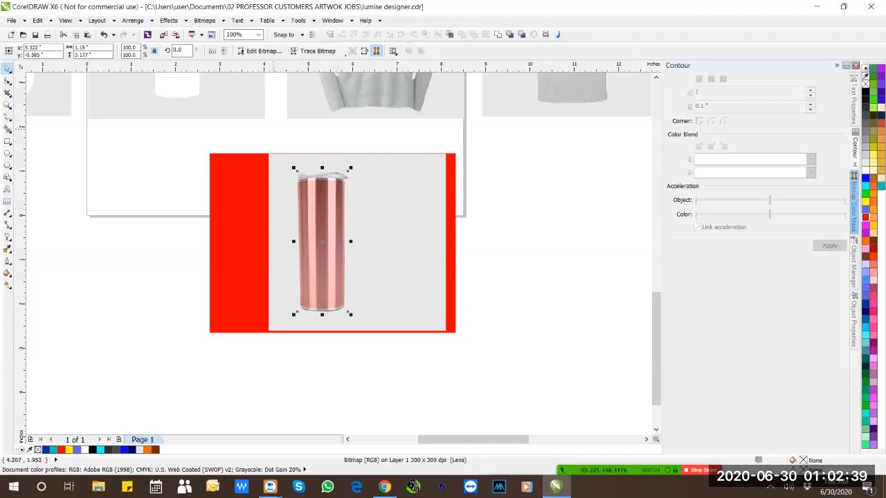
Select the red backdrop behind the T-shirt to move it behind the hoodie
scroll("down", 3)
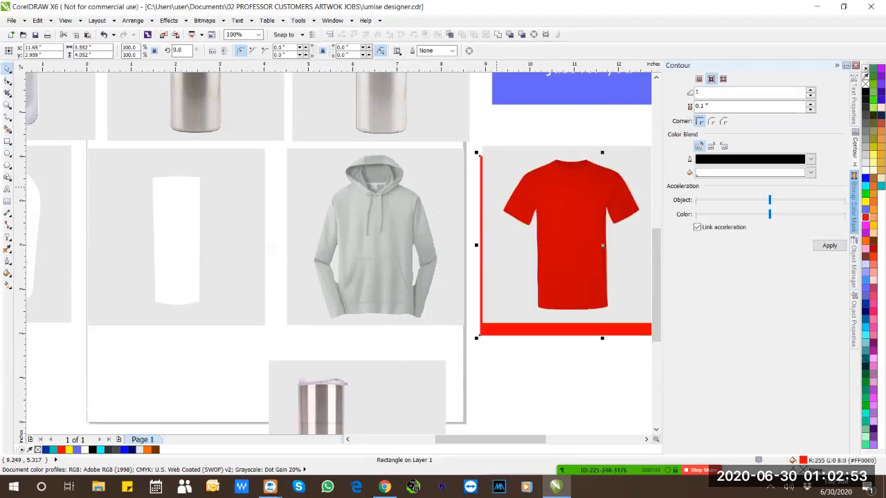
left_click(864, 219)
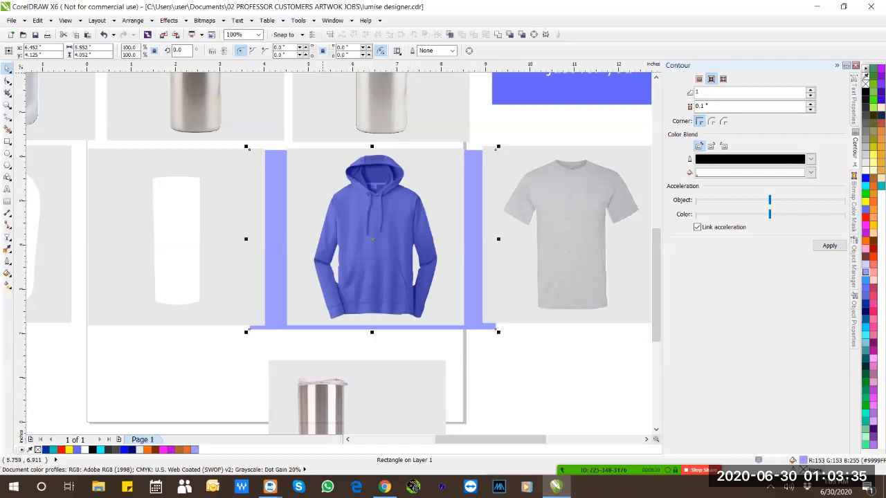
Select the white flip-flop outline shapes and Zoom To Selected on them
left_click(257, 35)
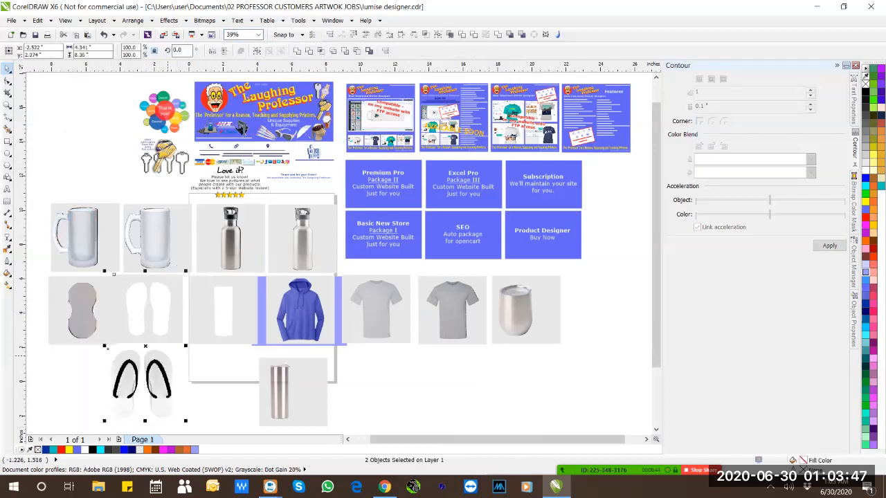
left_click(258, 35)
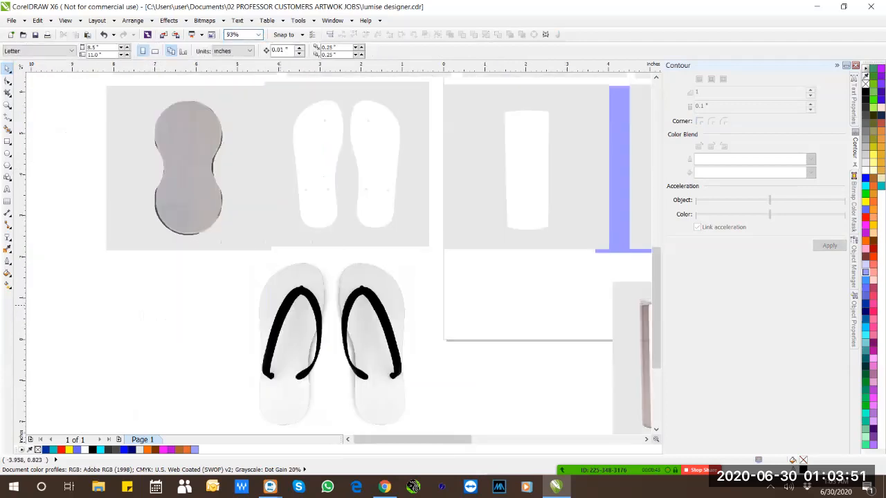
left_click(332, 343)
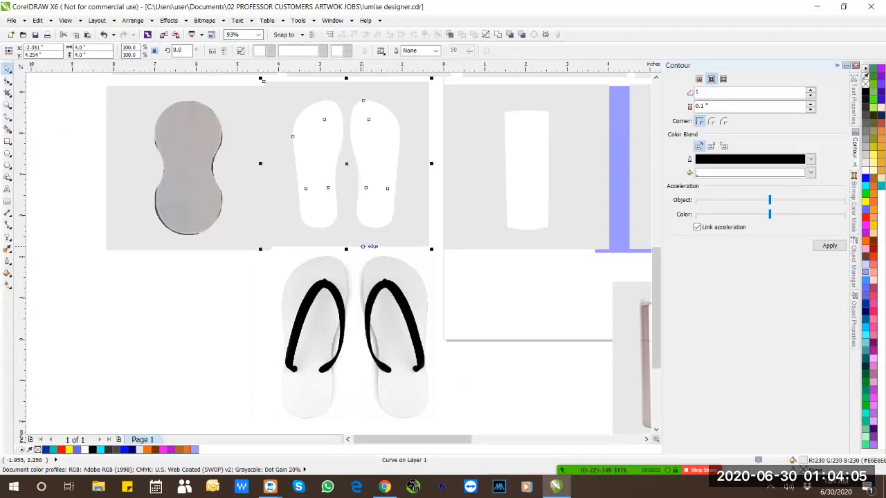
left_click(258, 34)
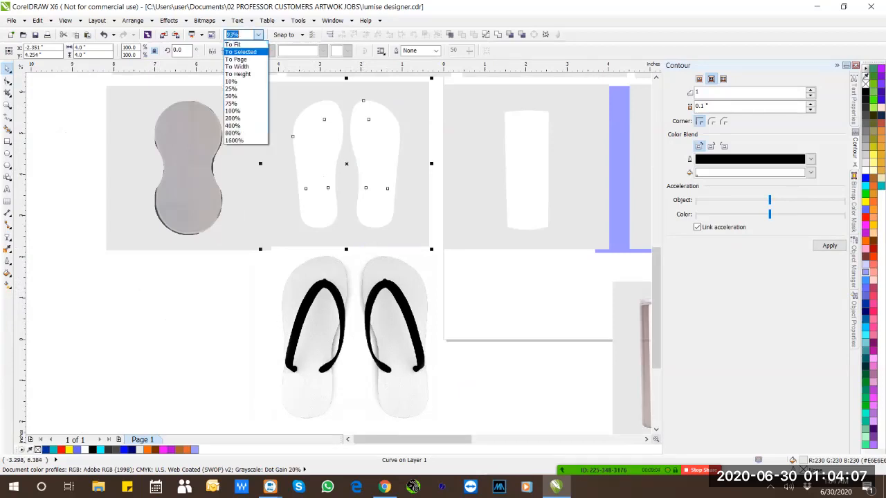
left_click(241, 52)
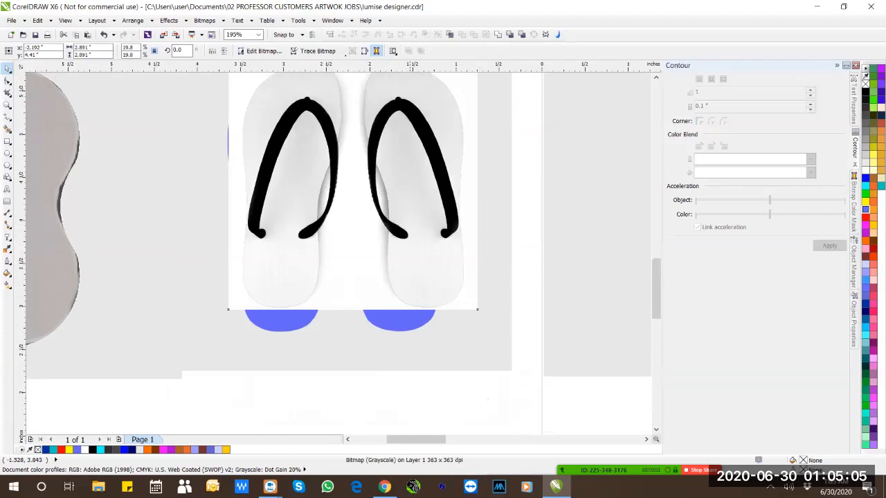
Lay the flip-flop photo over the blue shapes and give it Uniform transparency of 50
left_click_drag(353, 194, 330, 205)
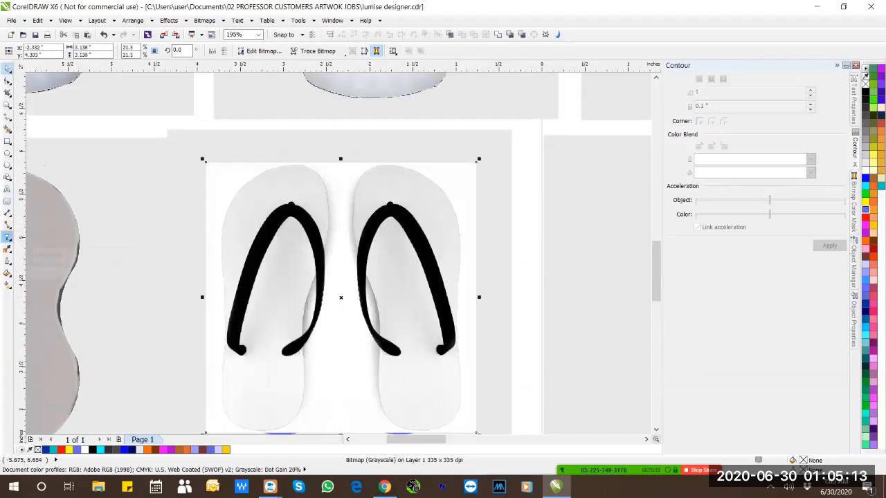
left_click(69, 50)
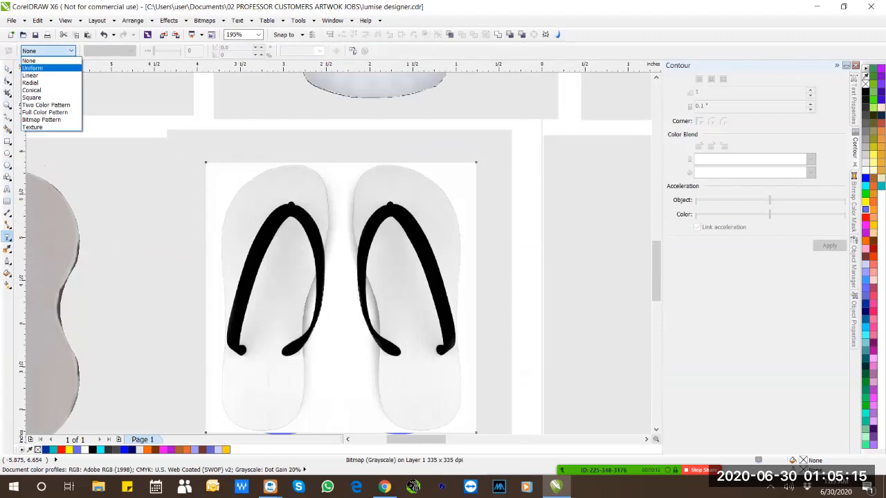
left_click(32, 68)
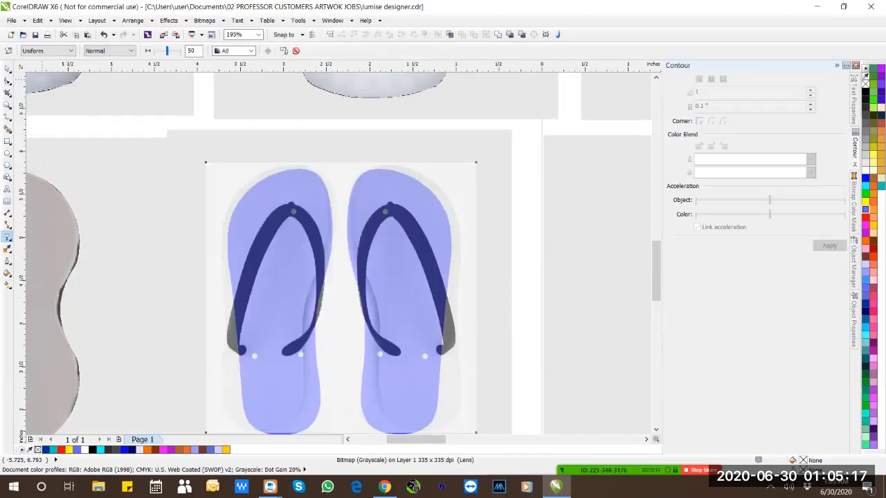
left_click(339, 298)
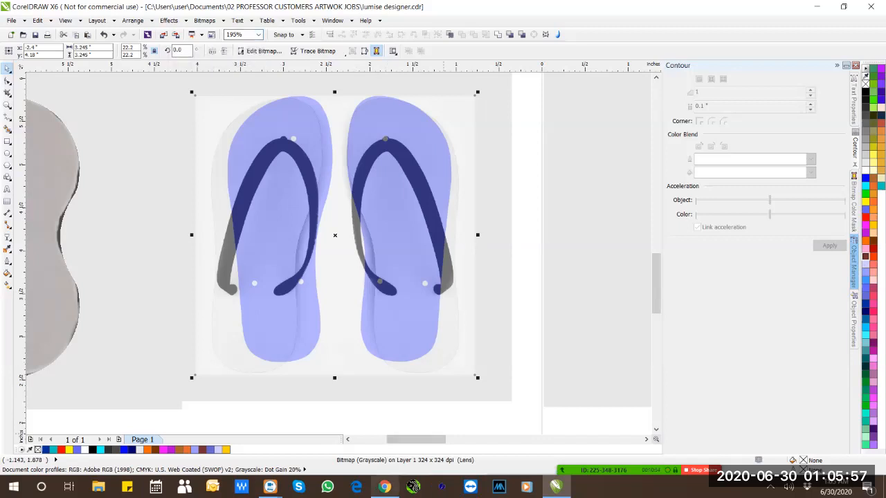
left_click(385, 487)
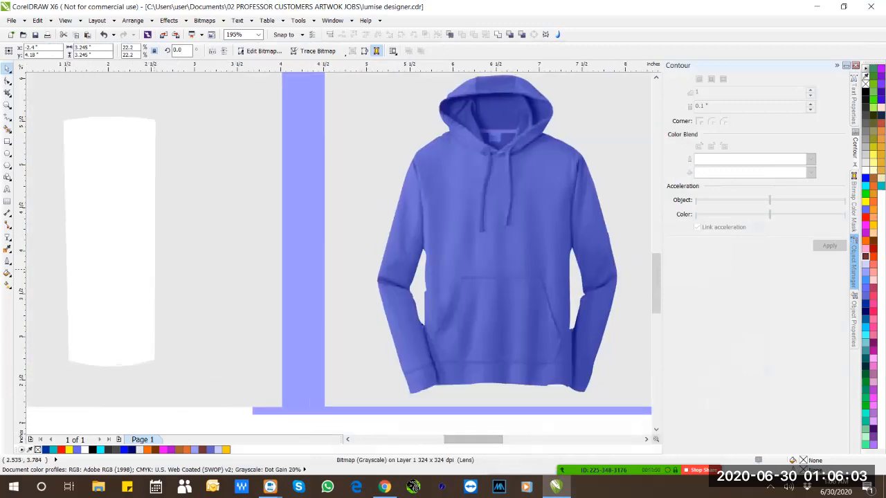
left_click(258, 34)
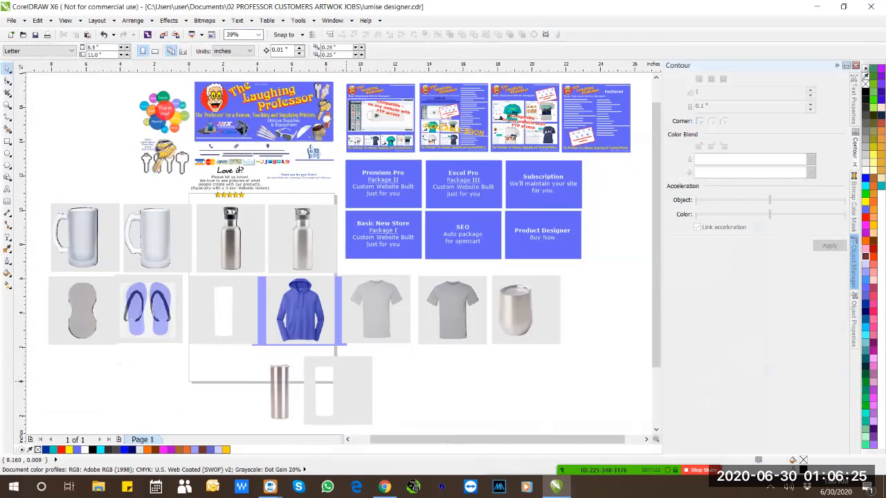
left_click(338, 391)
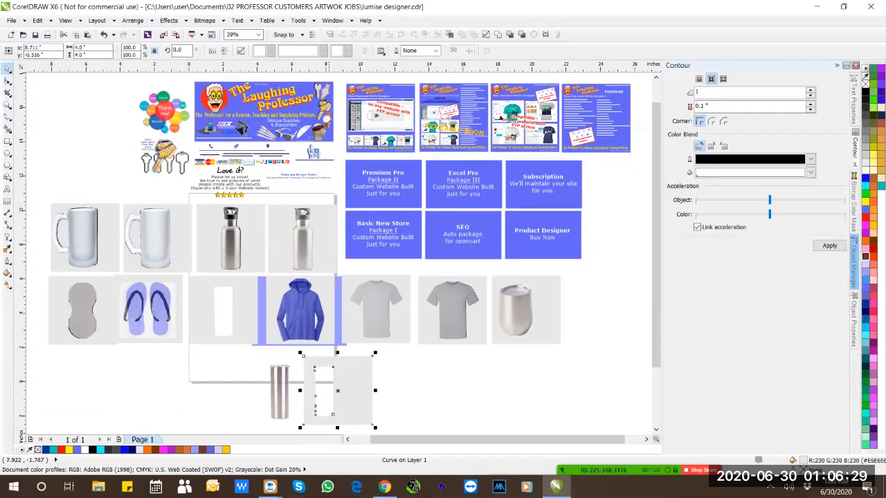
mouse_move(338, 394)
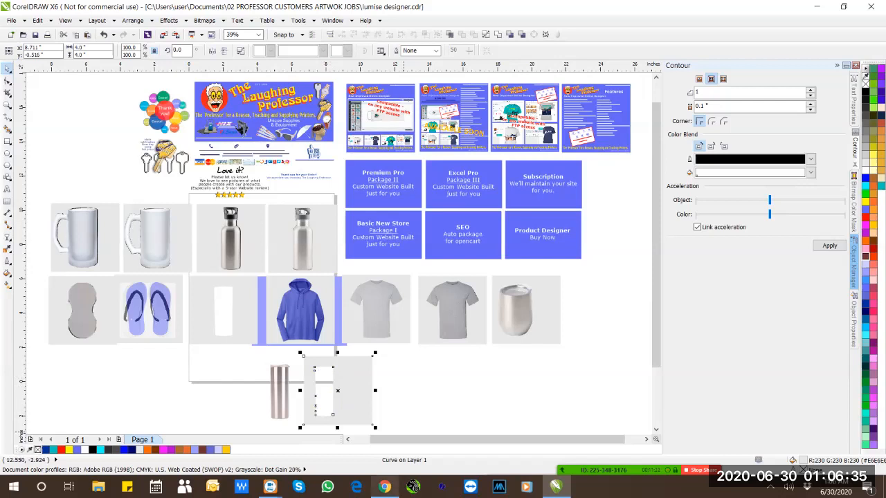
Go to the Air Freshener product in the control panel and its Configure designs section
left_click(385, 487)
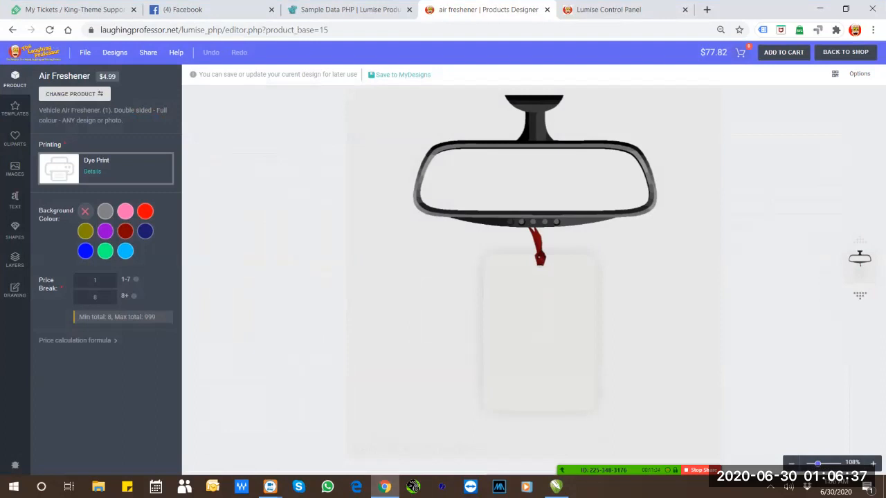
left_click(608, 8)
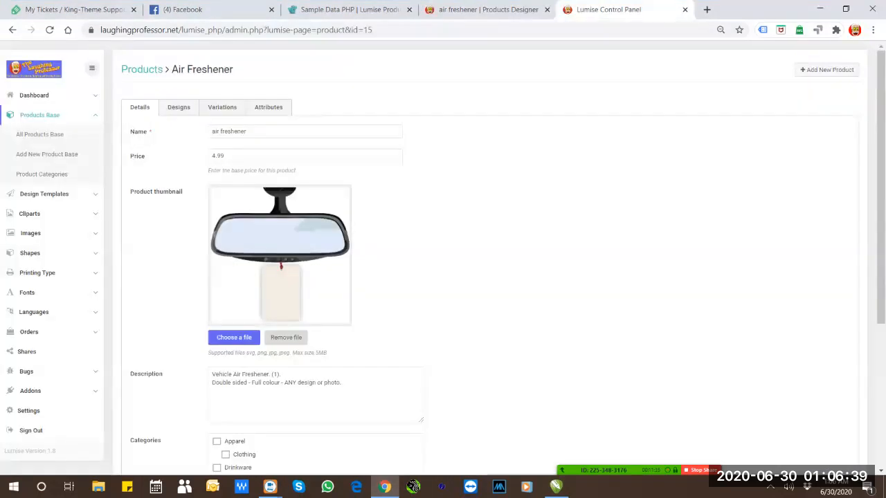
scroll("down", 3)
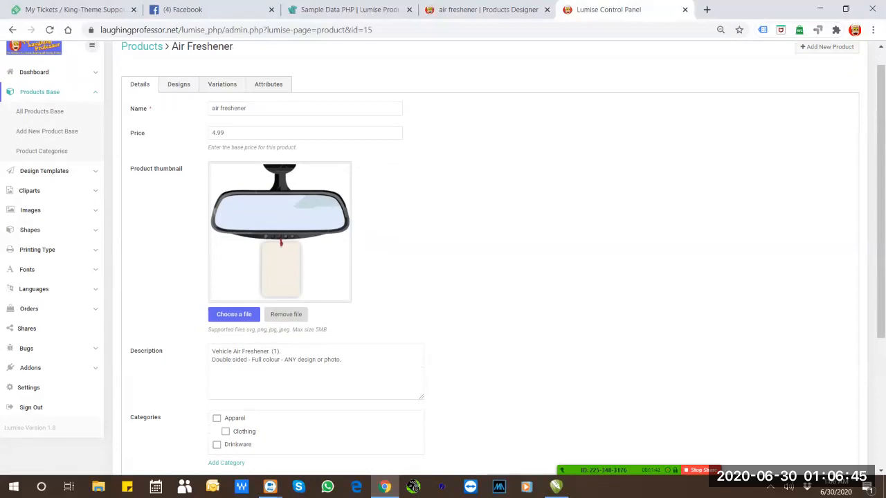
left_click(179, 85)
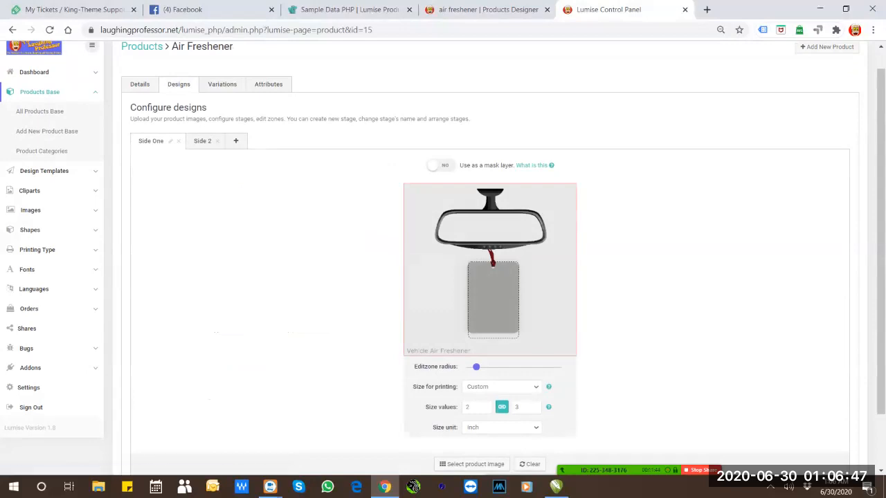
Choose the rearview-mirror air freshener sample as the first side's product image
scroll("down", 3)
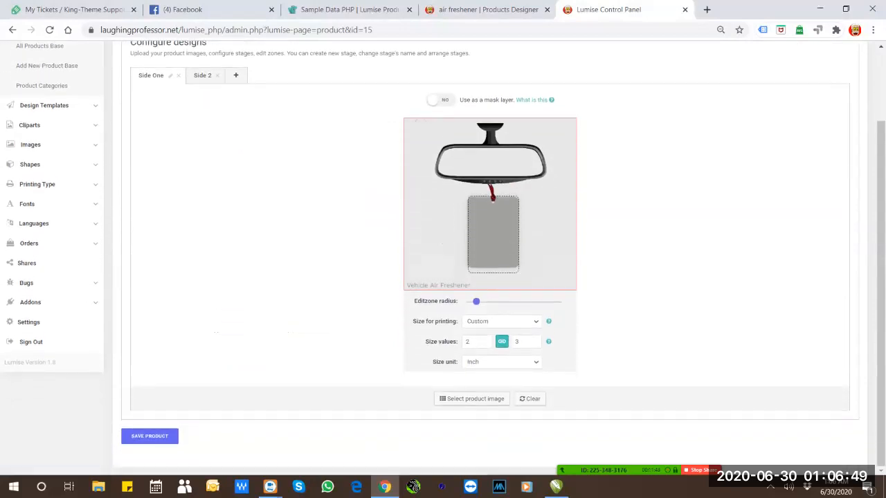
left_click(471, 399)
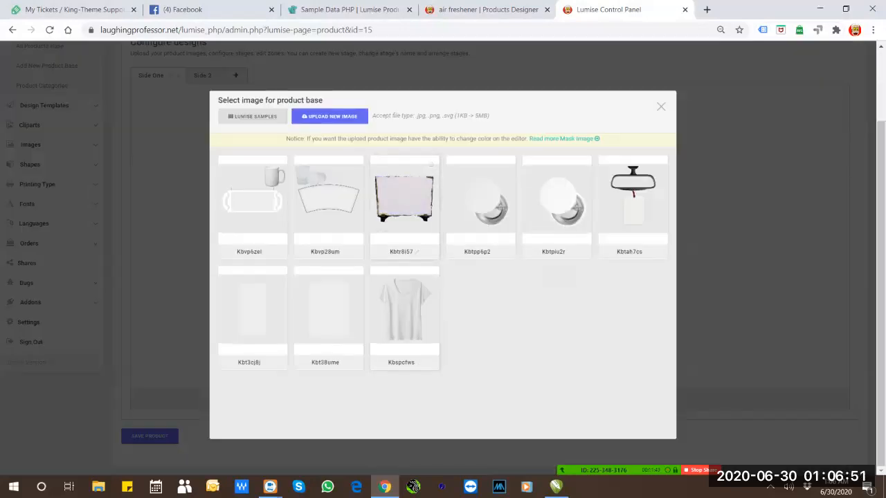
left_click(632, 201)
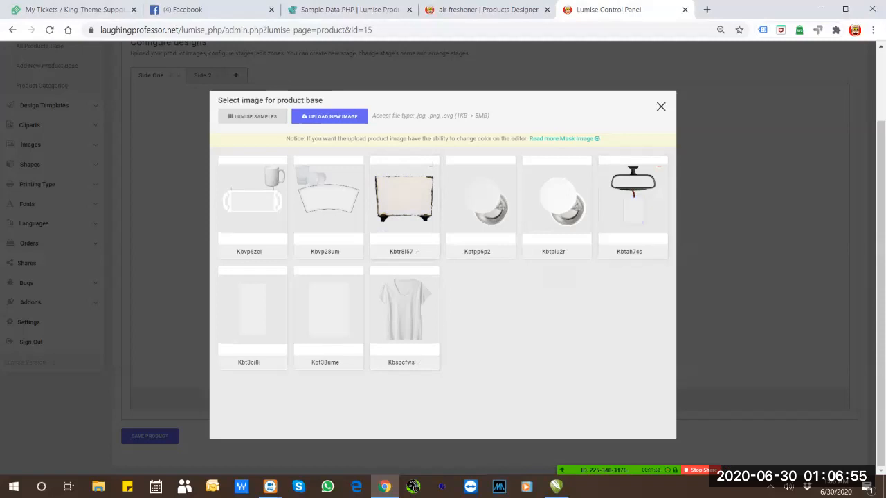
left_click(631, 201)
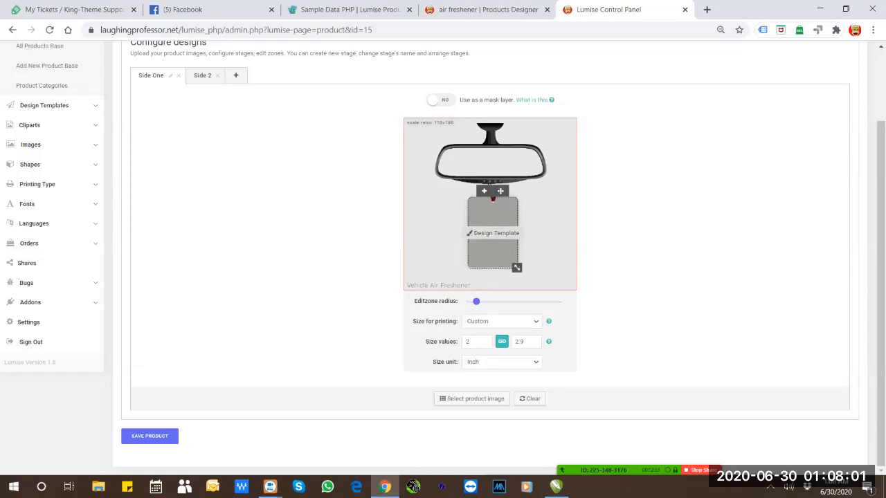
mouse_move(500, 191)
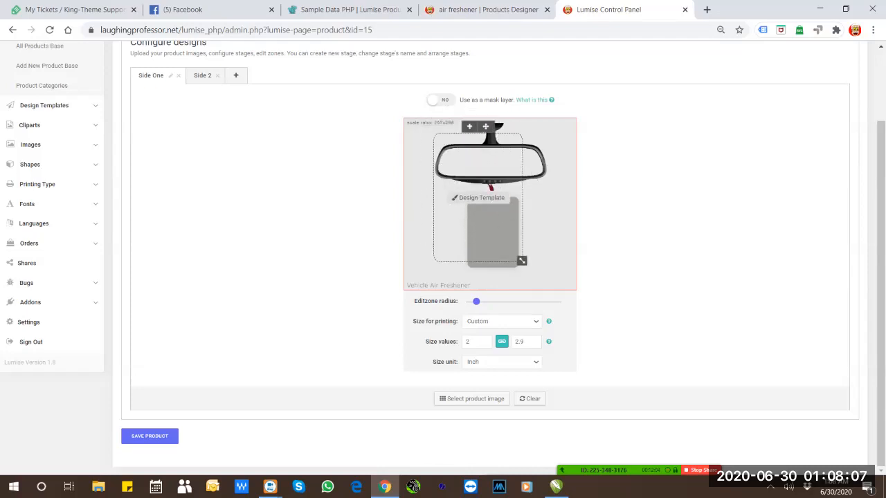
mouse_move(522, 260)
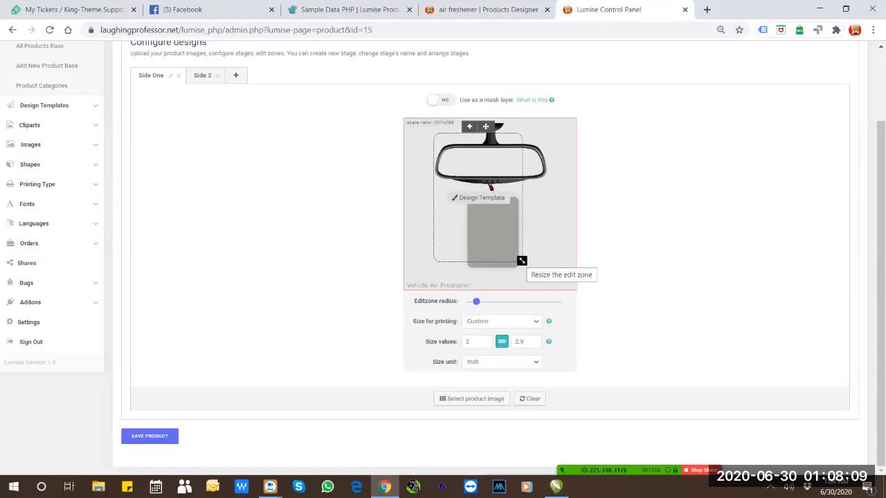
Shrink the edit zone with its resize handle so it fits over the hanging tag
left_click_drag(520, 260, 531, 277)
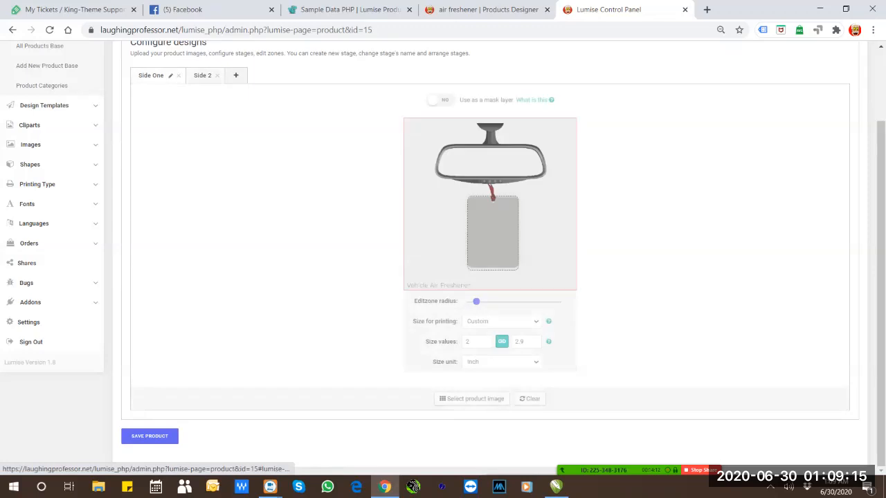
Show the Air Freshener's Attributes, listing the Background Colour attribute and its colours
left_click(438, 100)
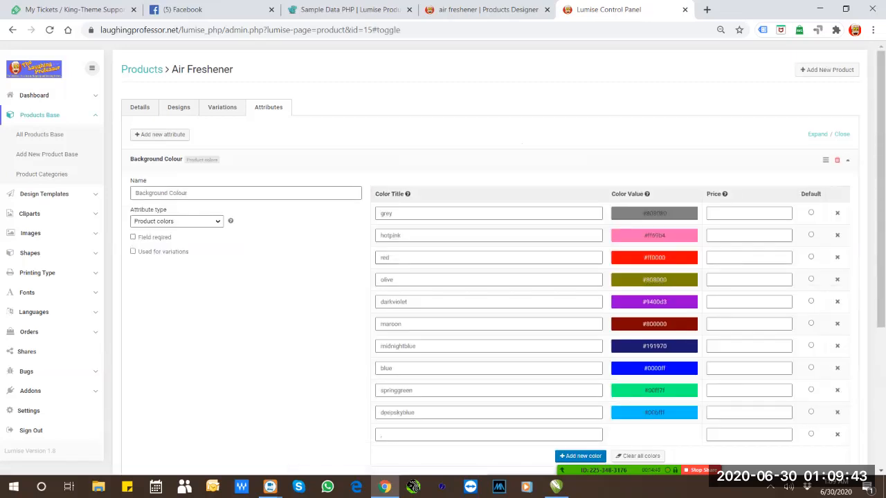
scroll("down", 3)
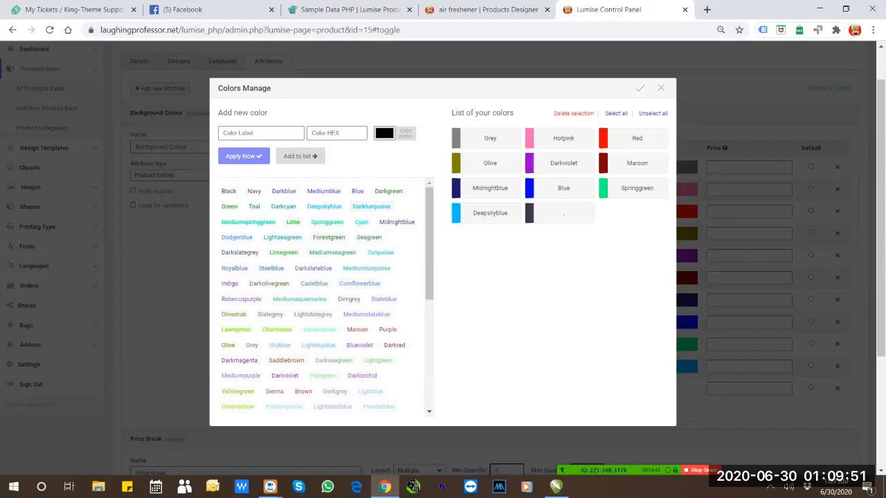
scroll("down", 3)
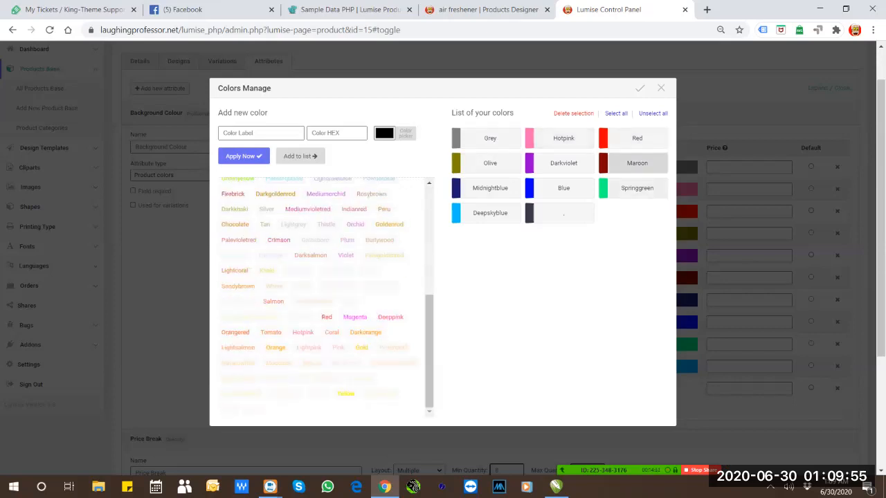
left_click(614, 114)
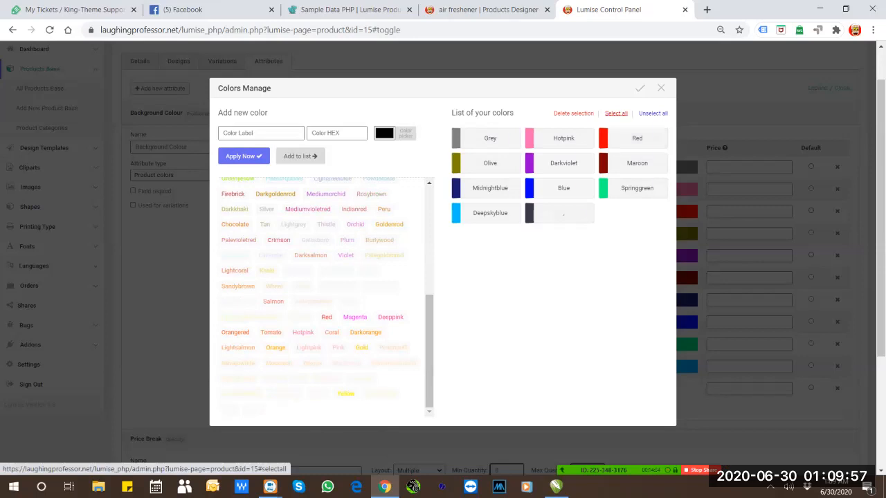
left_click(640, 89)
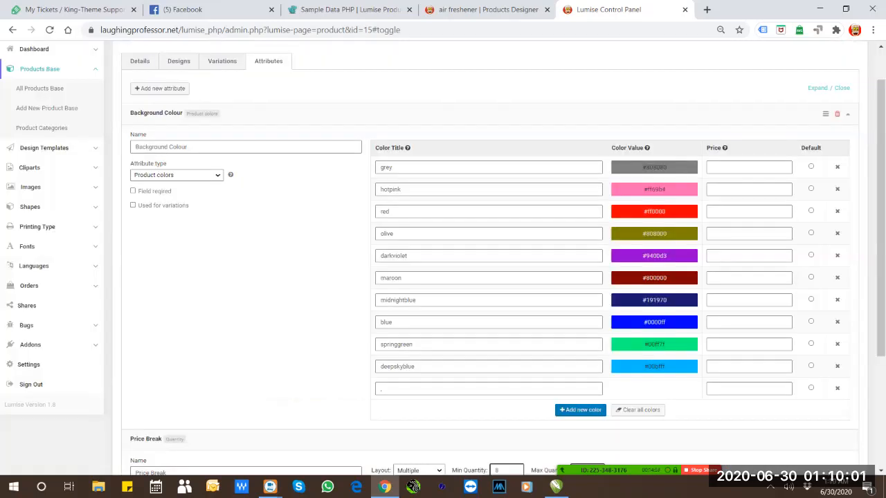
In the Air Freshener's Details, enter a price of 10.99 and scroll through the settings
left_click(140, 61)
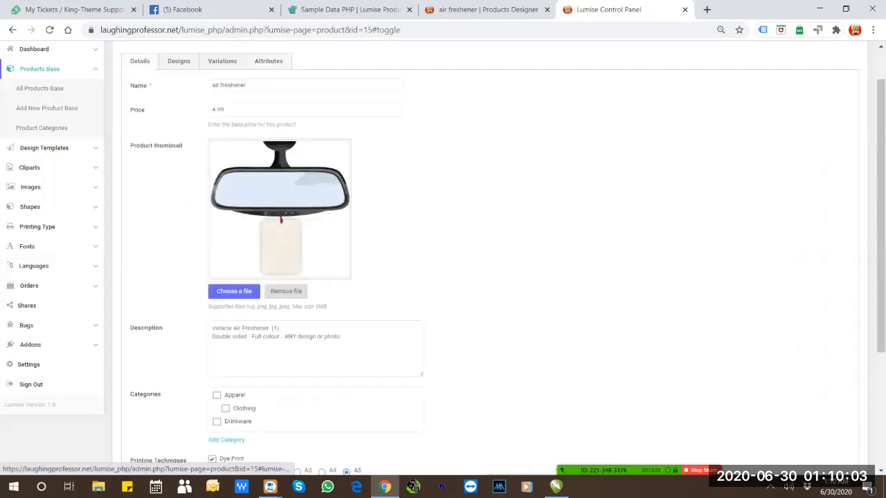
scroll("down", 3)
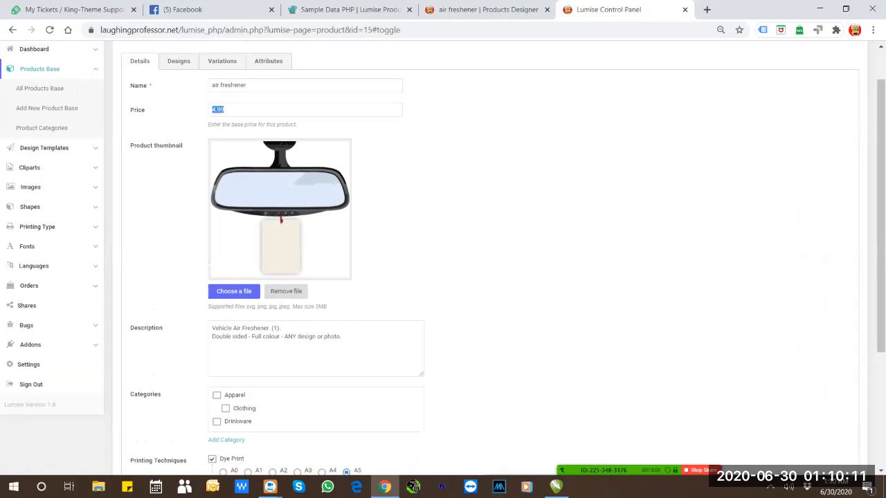
type("10.99")
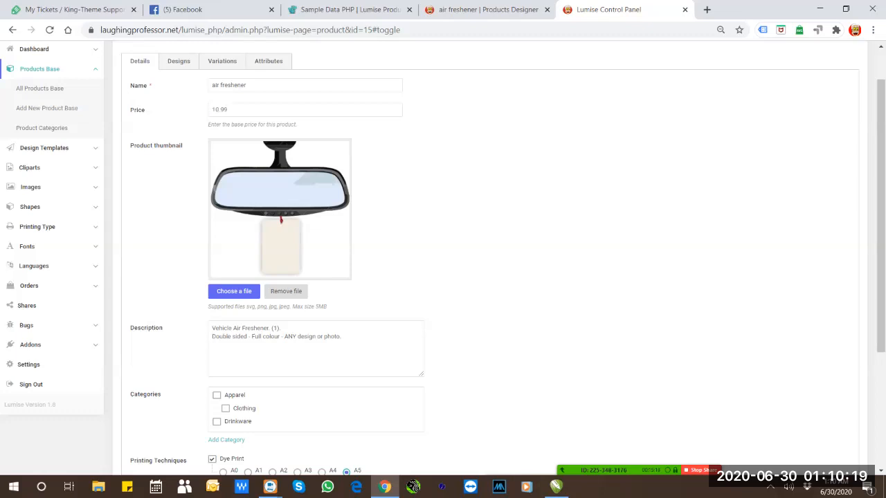
scroll("down", 3)
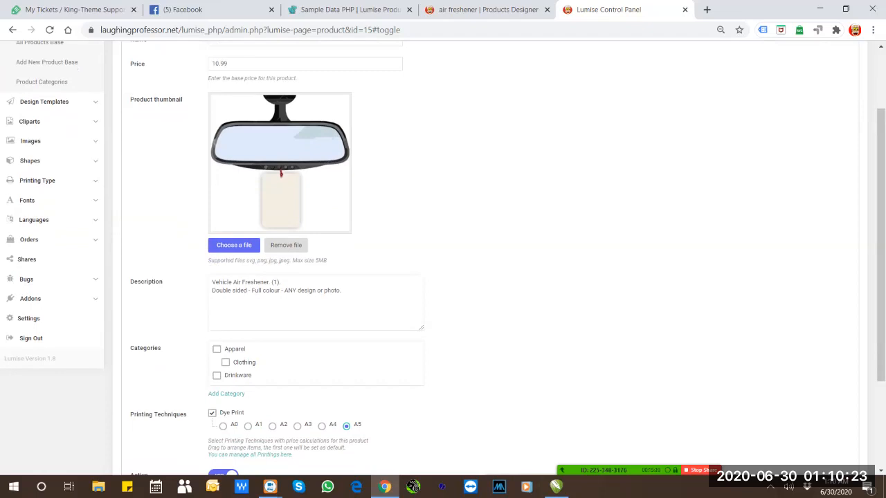
scroll("down", 3)
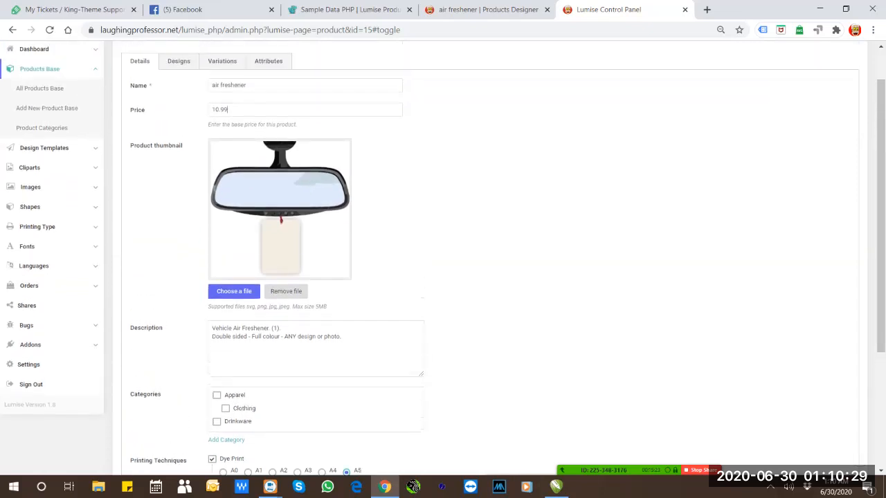
scroll("down", 3)
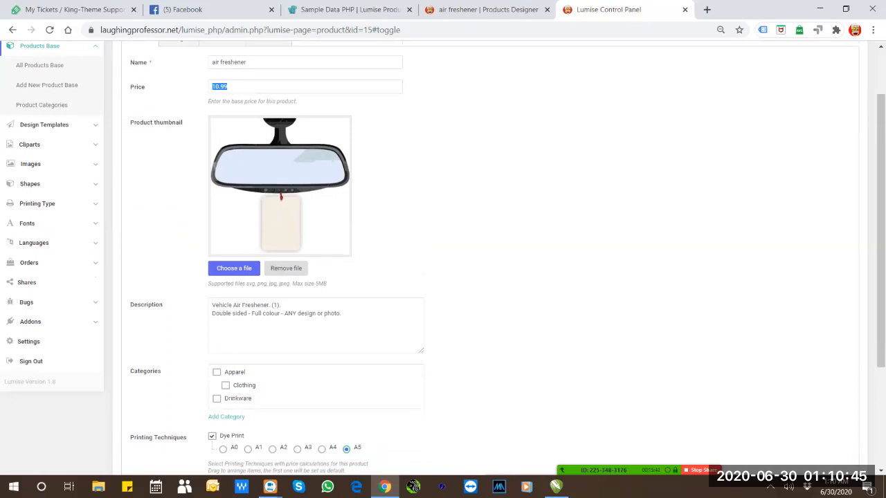
Replace the base price with 4.99 and review the Dye Print printing technique below
left_click(213, 436)
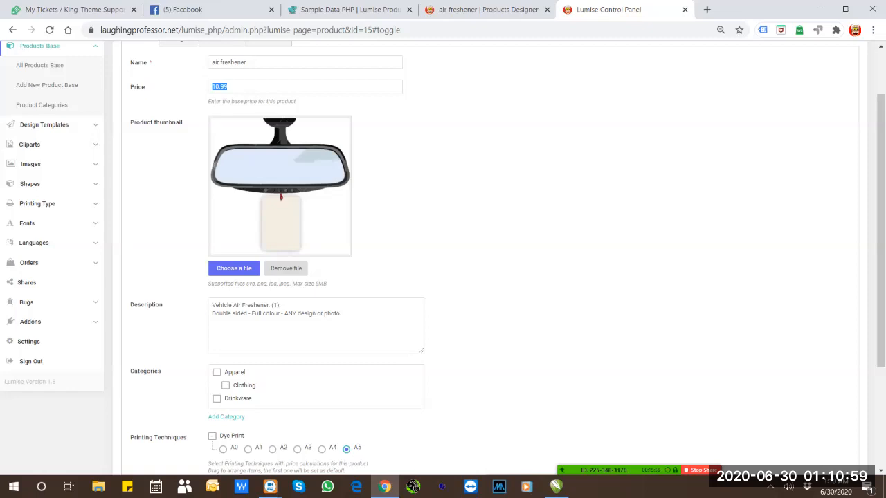
type("4")
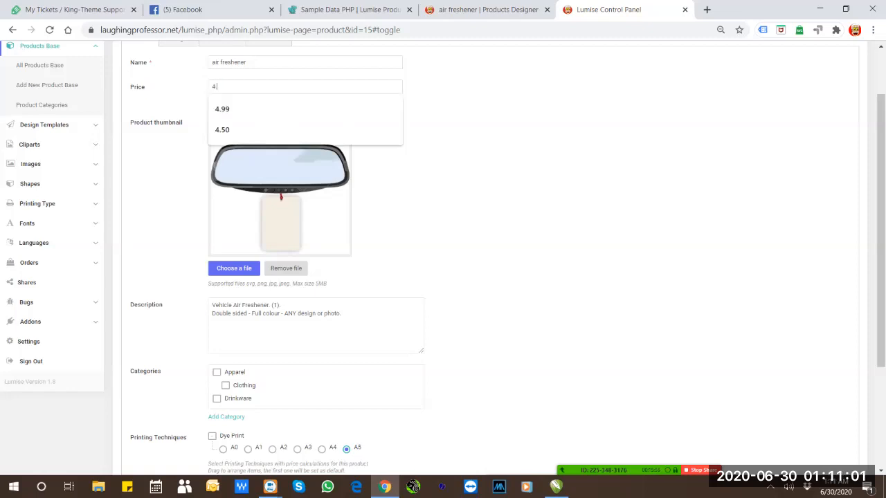
left_click(221, 108)
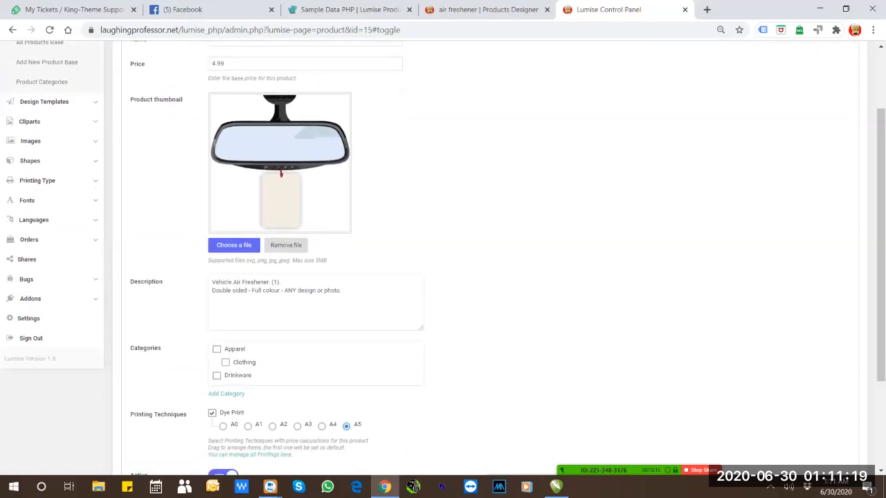
scroll("down", 3)
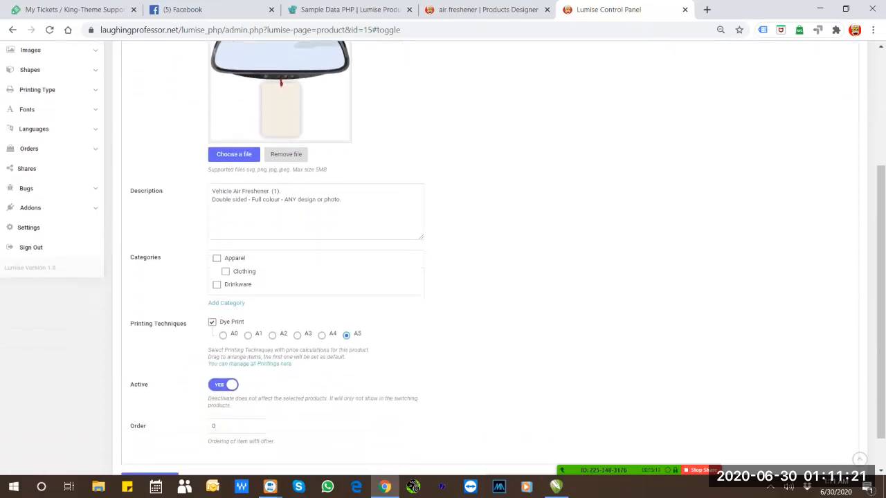
scroll("down", 3)
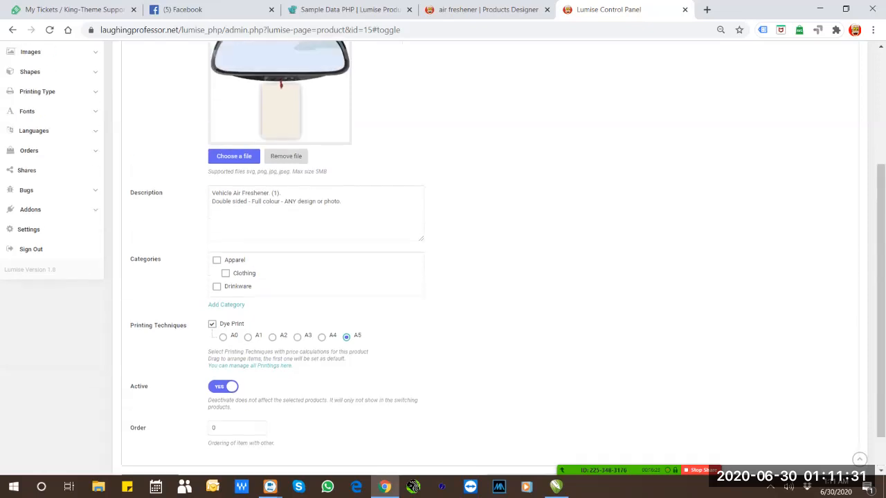
scroll("up", 3)
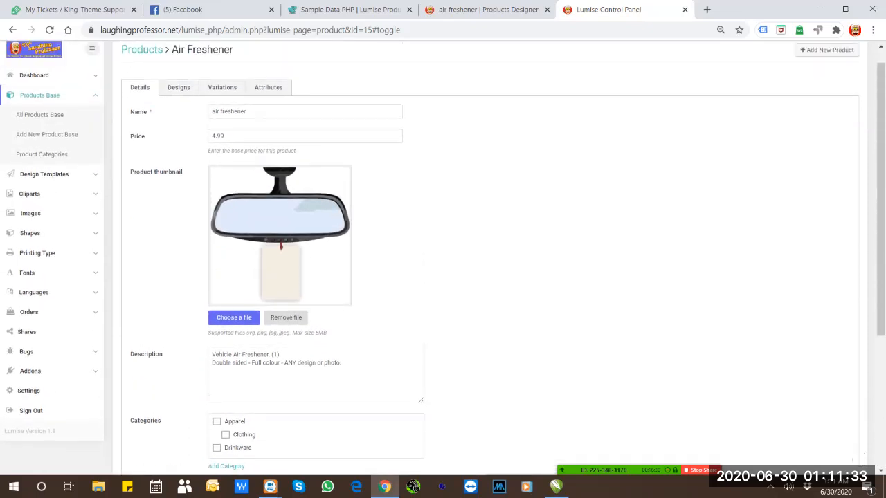
scroll("down", 3)
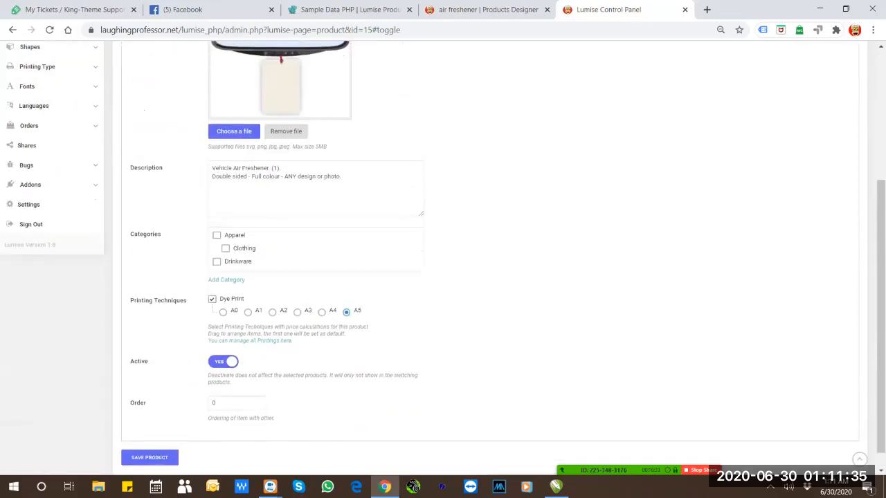
scroll("down", 3)
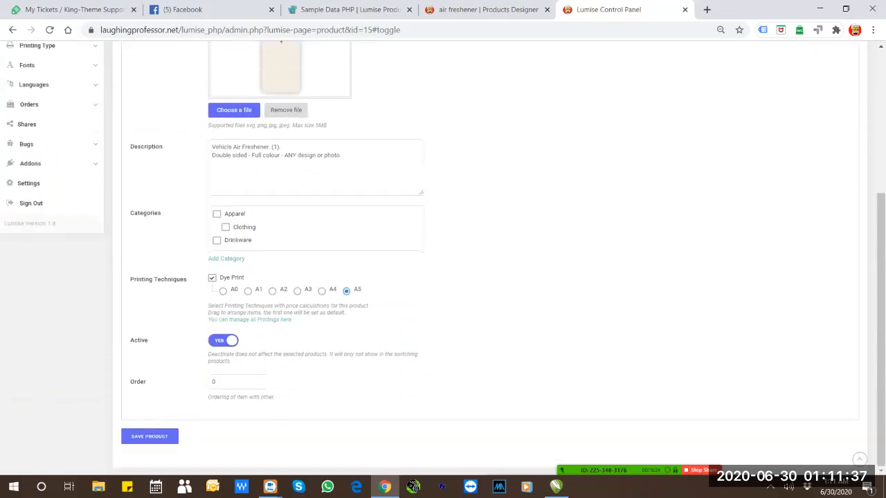
Save the Air Freshener product and switch to it in the Products Designer
left_click(149, 437)
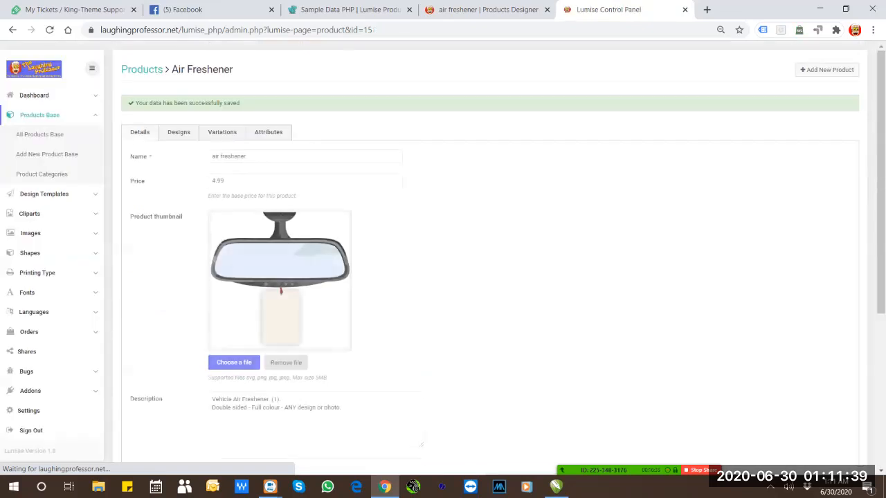
left_click(488, 8)
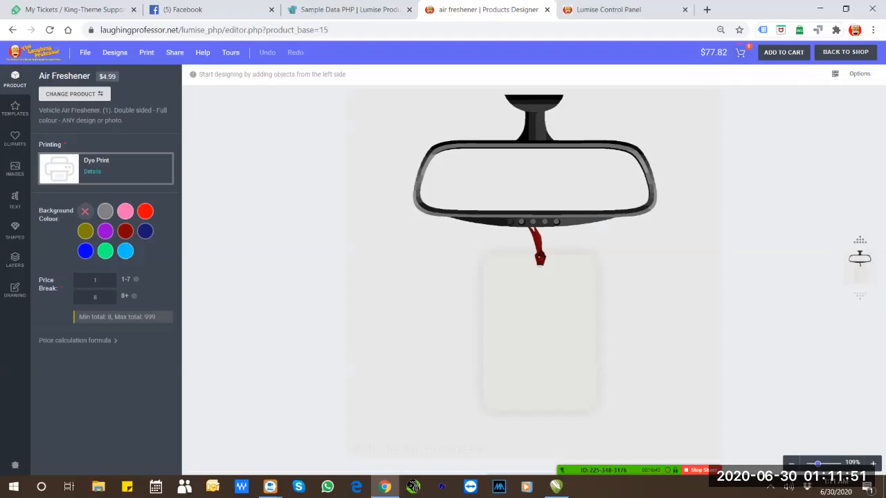
Preview the tag with the hotpink Background Colour, then return to the CorelDRAW mockup sheet
left_click(124, 210)
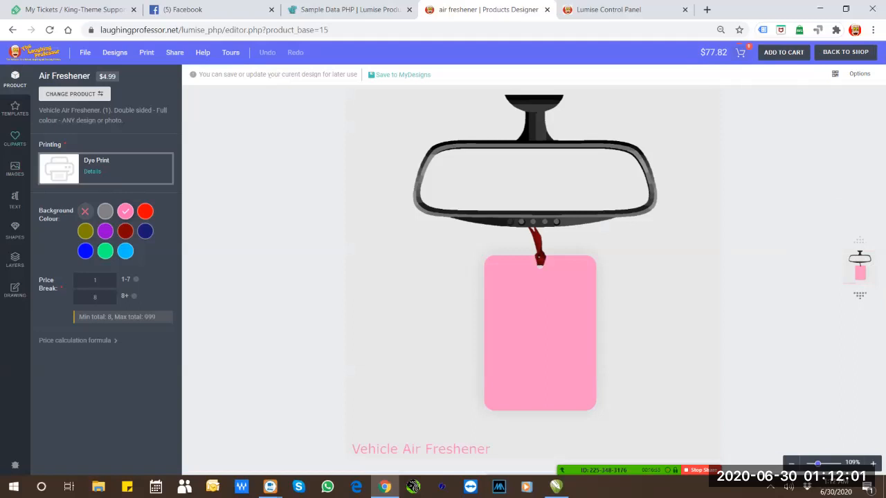
left_click(14, 108)
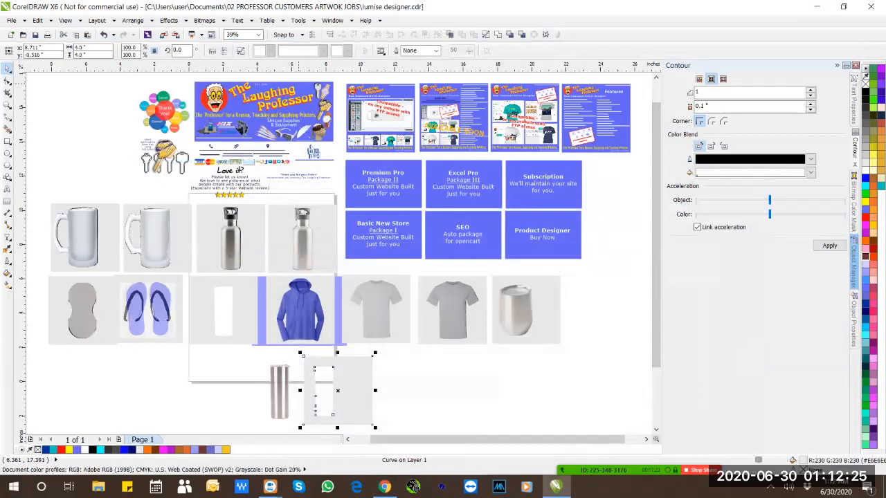
left_click(257, 35)
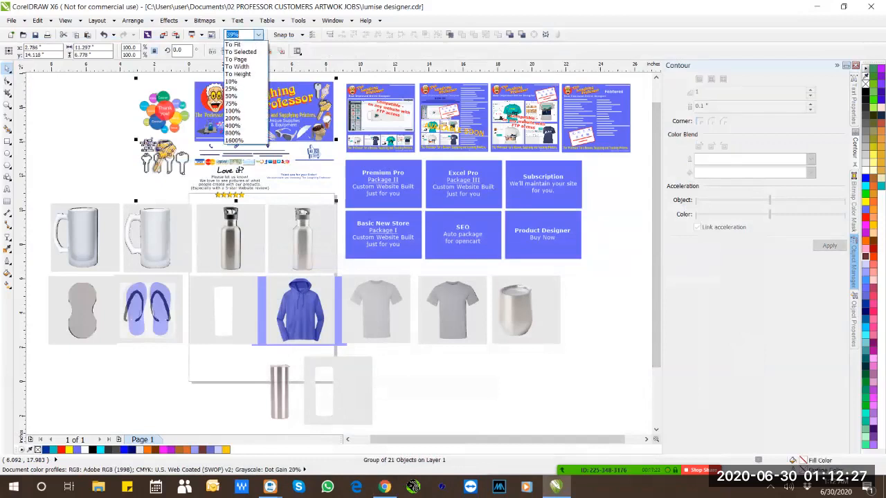